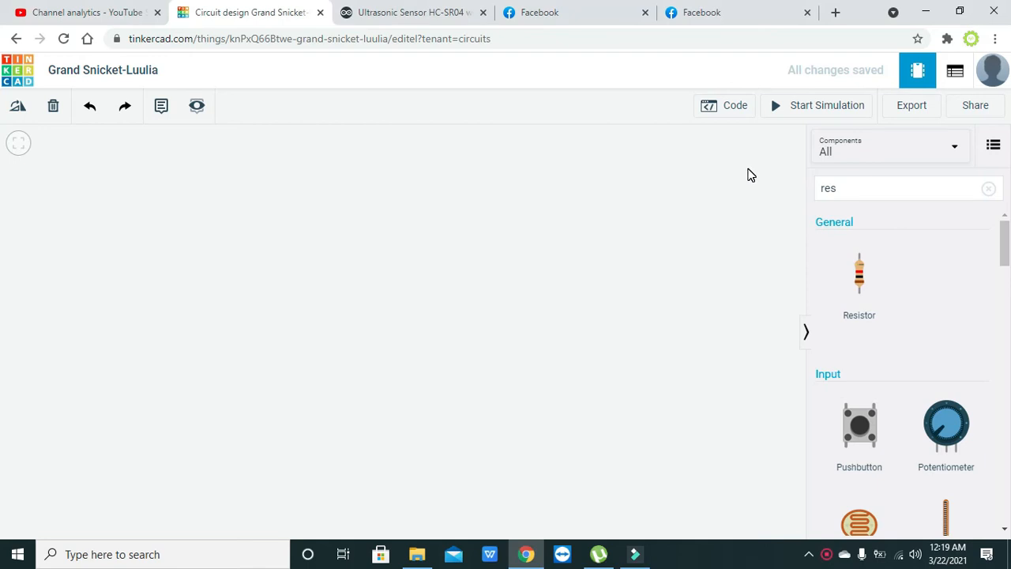
- Clear the Components search and search 'arduino' to find the Arduino Uno R3
left_click(909, 188)
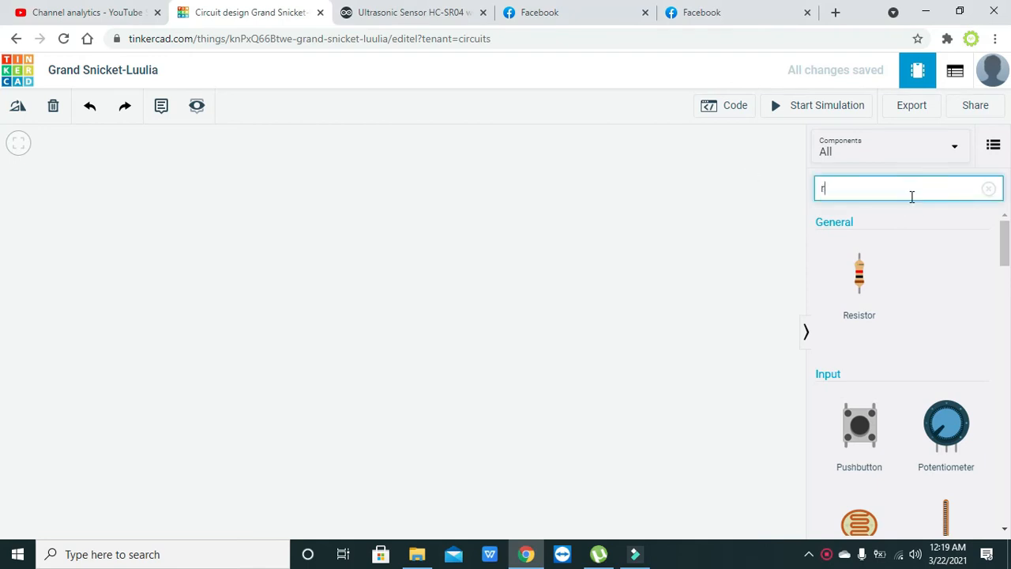
left_click(988, 188)
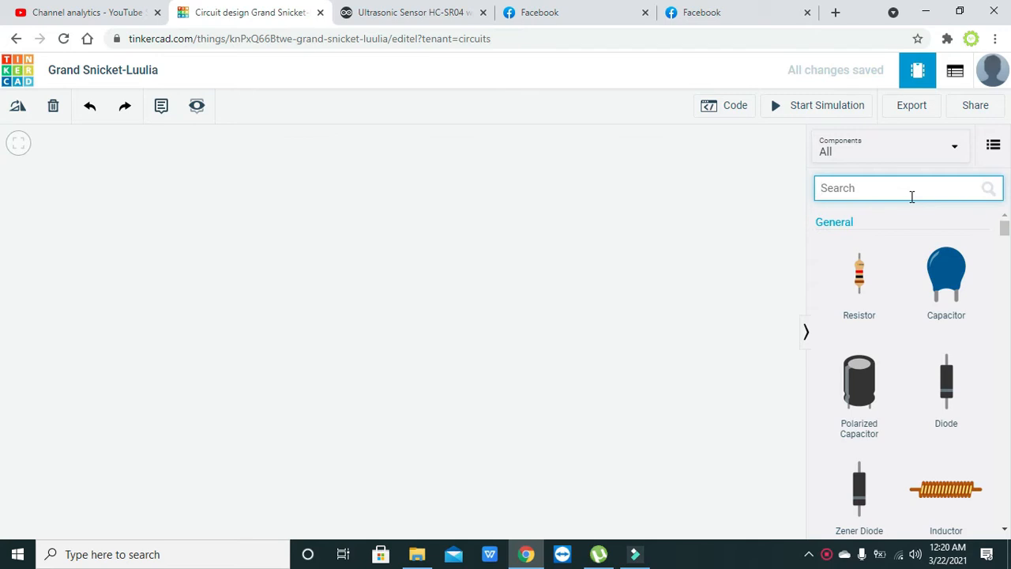
type("arduino")
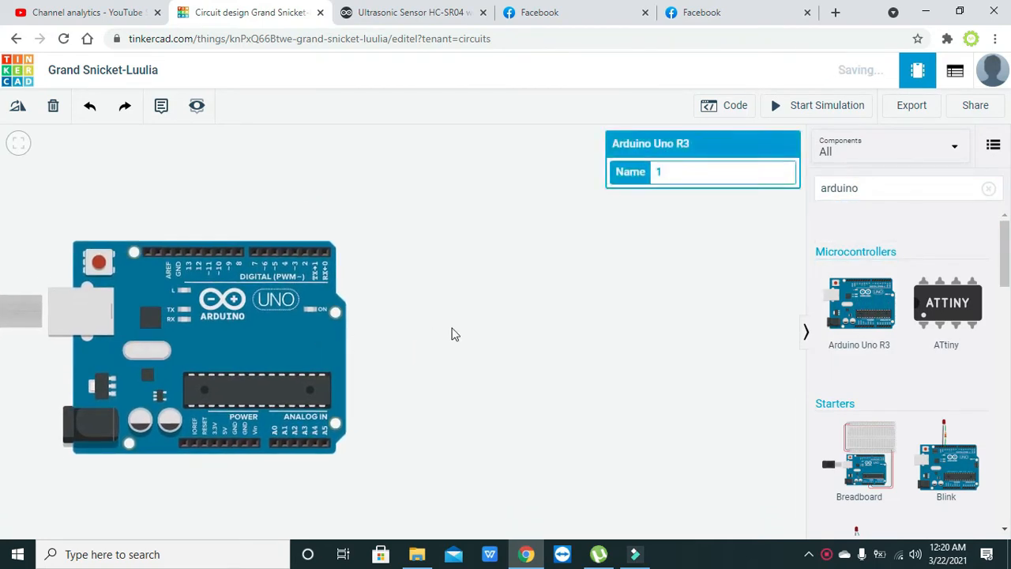
left_click(698, 180)
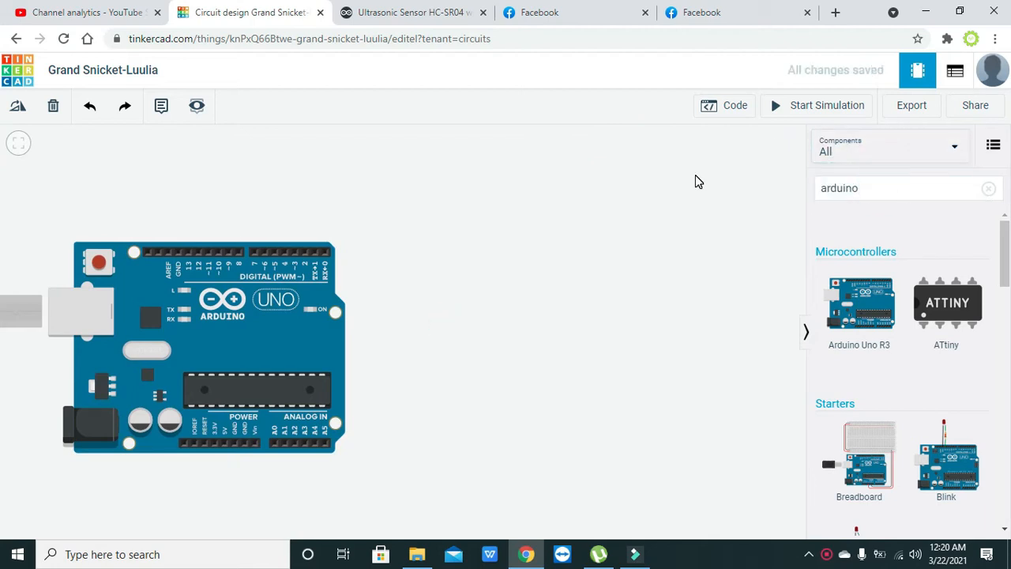
left_click(817, 105)
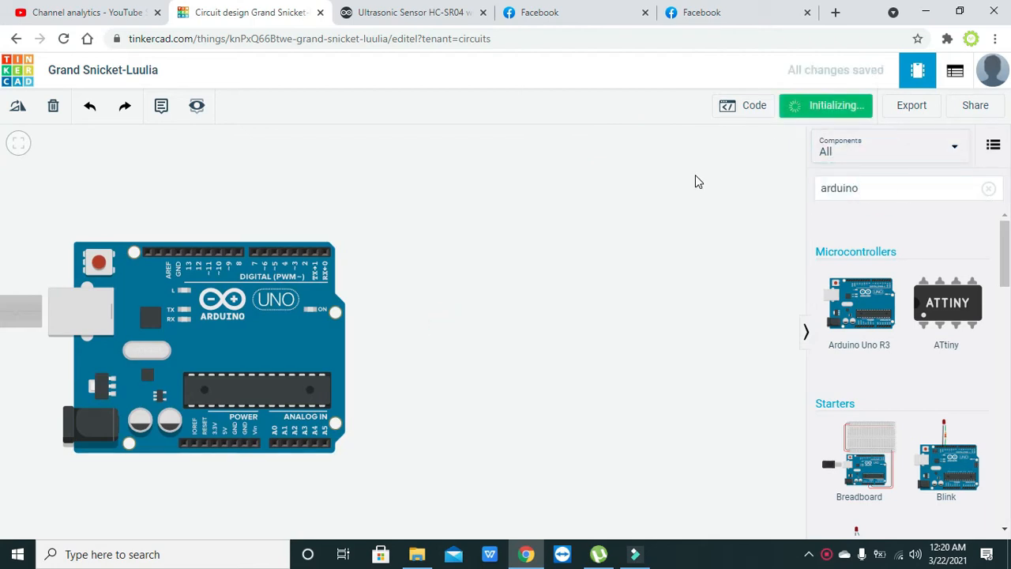
left_click(824, 105)
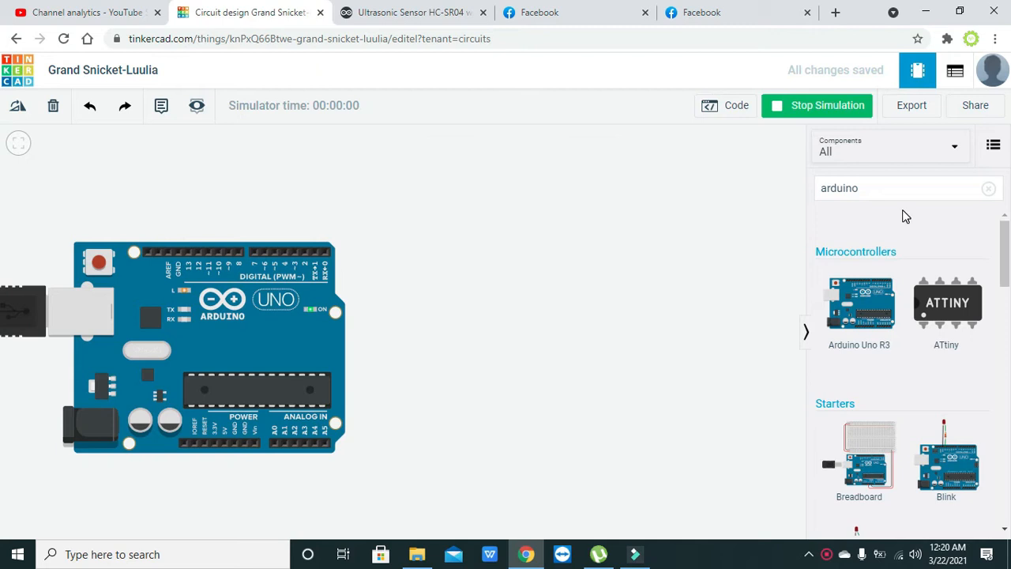
left_click(817, 105)
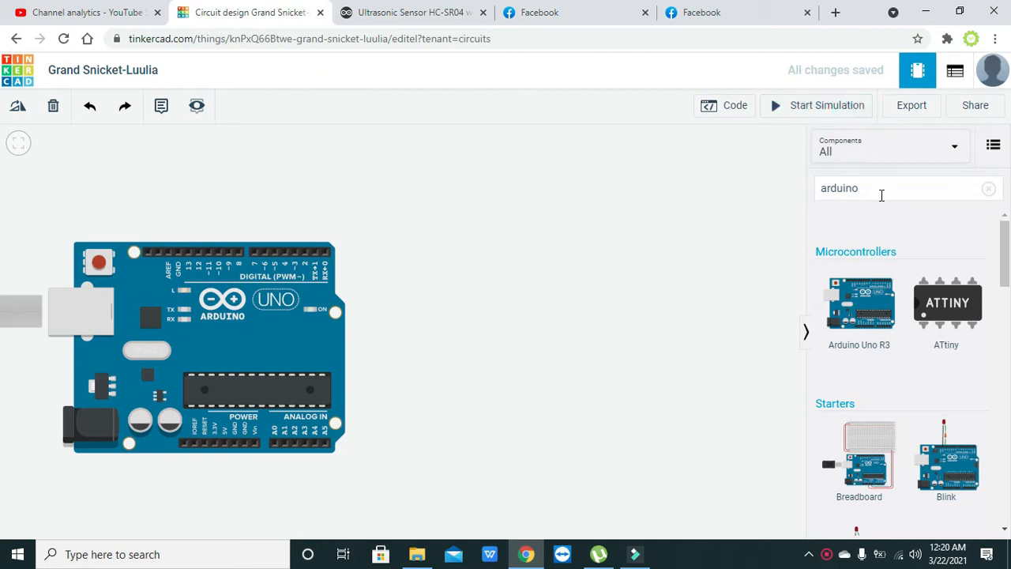
left_click(988, 188)
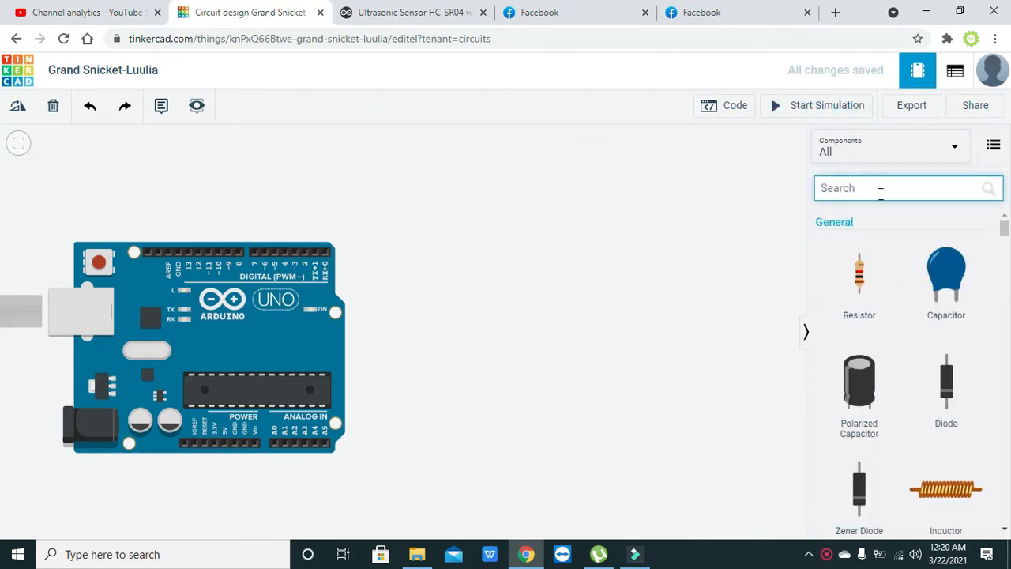
- Search 'tilt', drop a tilt sensor onto the canvas and move it above the Arduino
type("tilt")
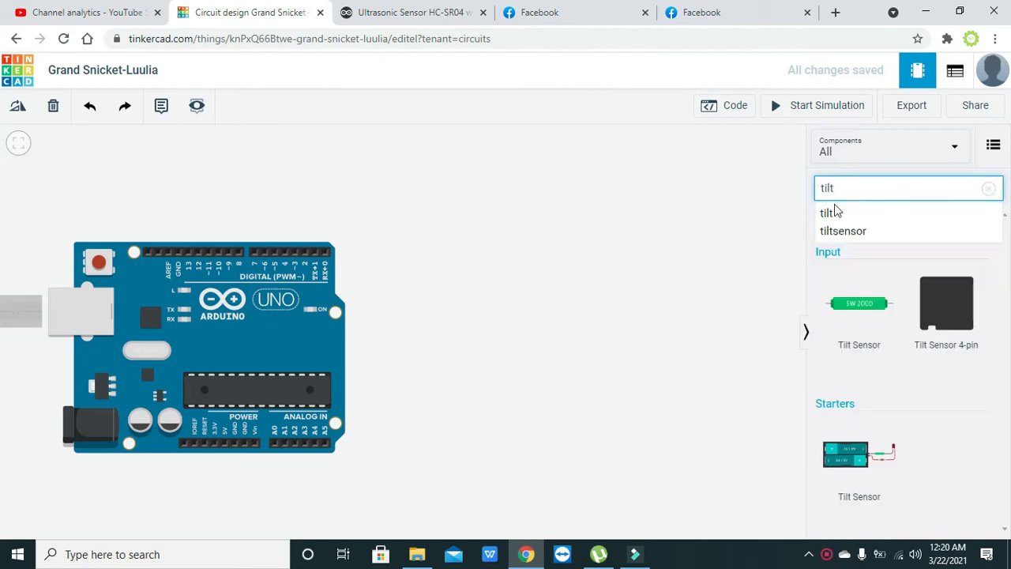
left_click_drag(859, 312, 719, 262)
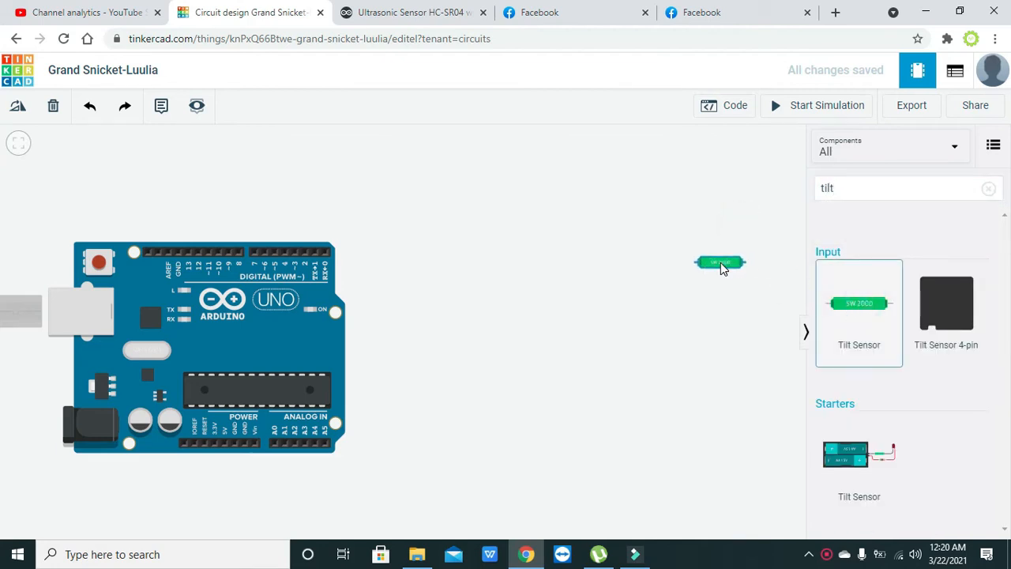
left_click_drag(719, 262, 431, 167)
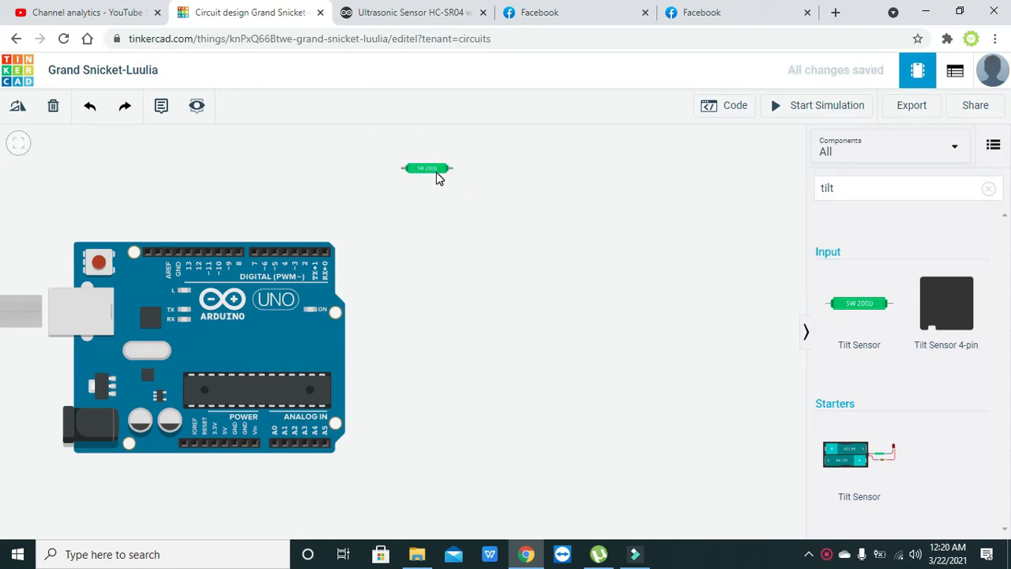
left_click(426, 169)
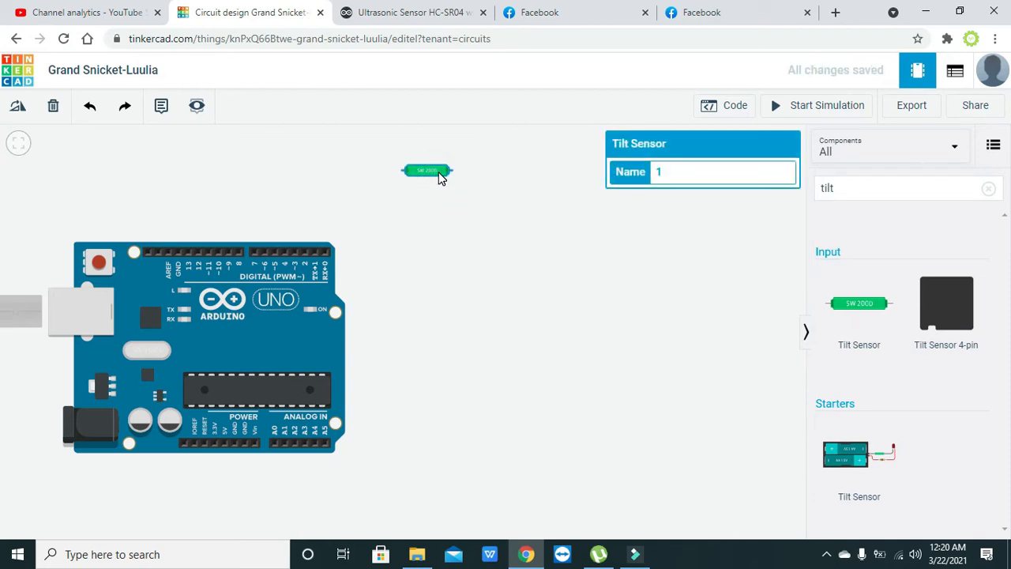
mouse_move(418, 177)
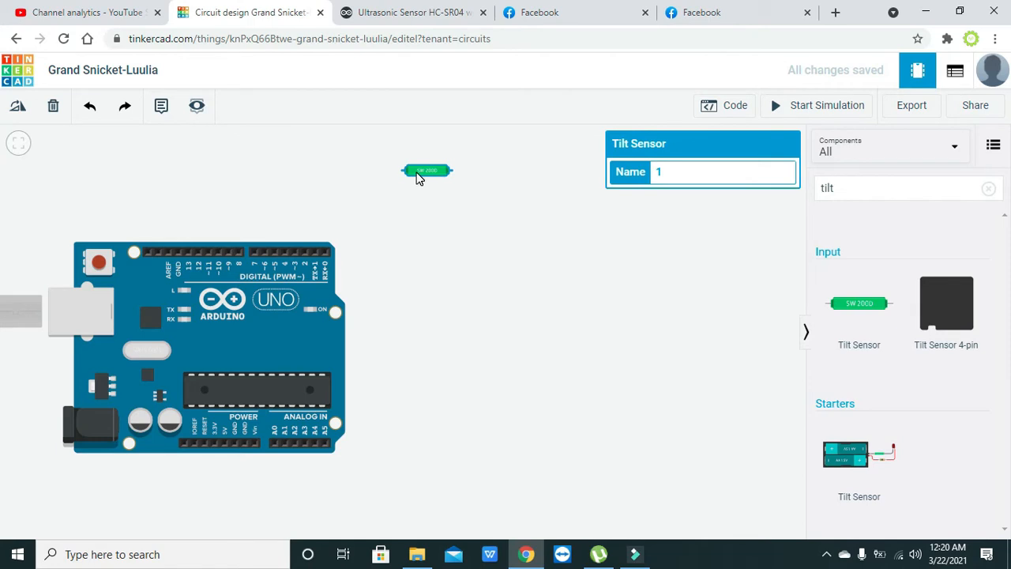
mouse_move(490, 224)
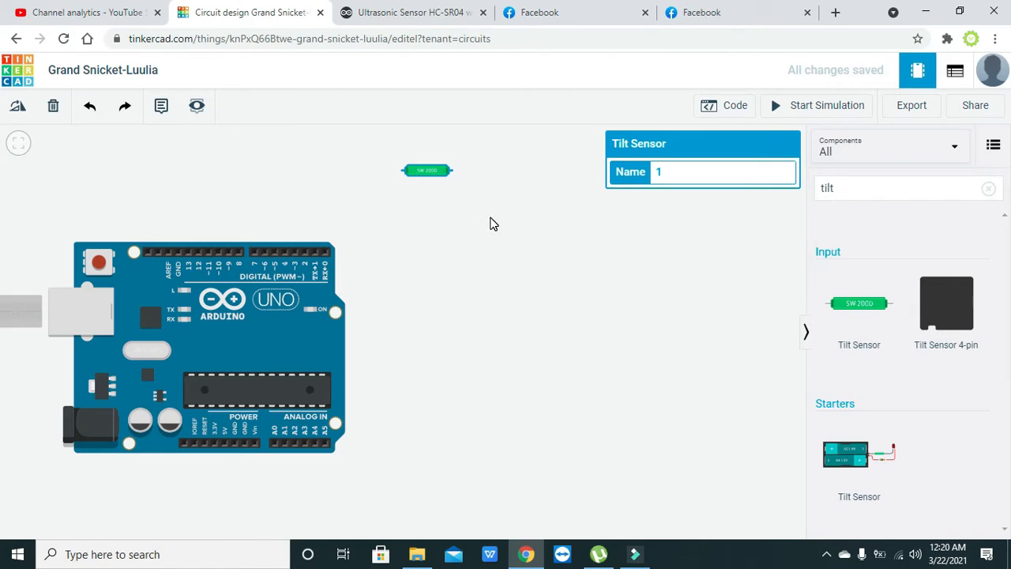
mouse_move(495, 225)
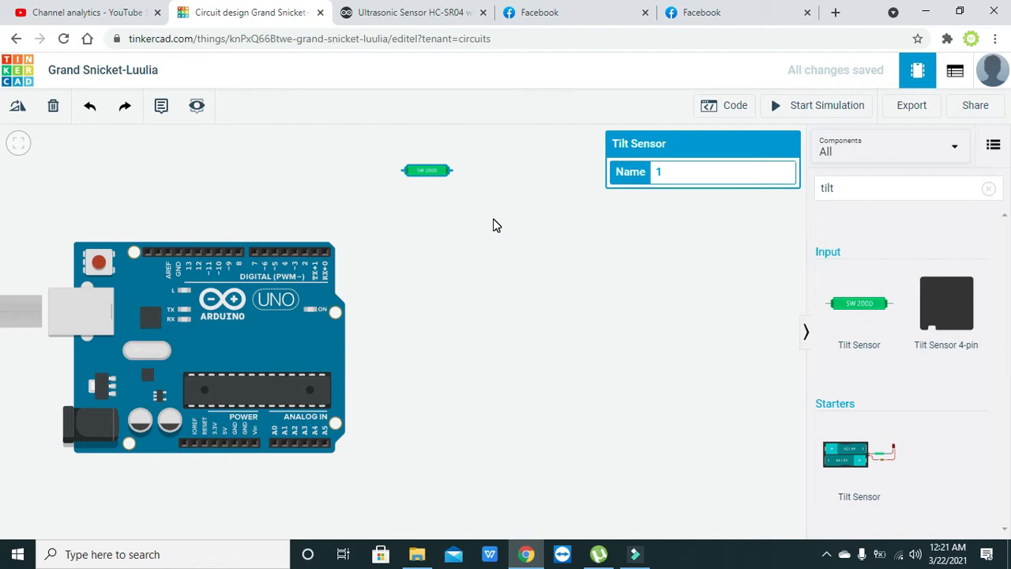
mouse_move(454, 234)
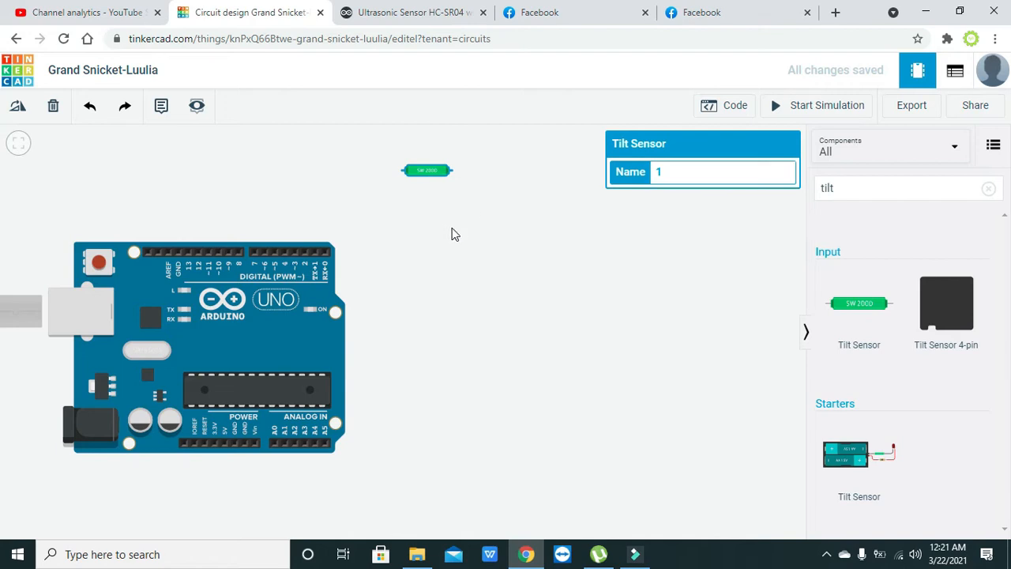
mouse_move(461, 234)
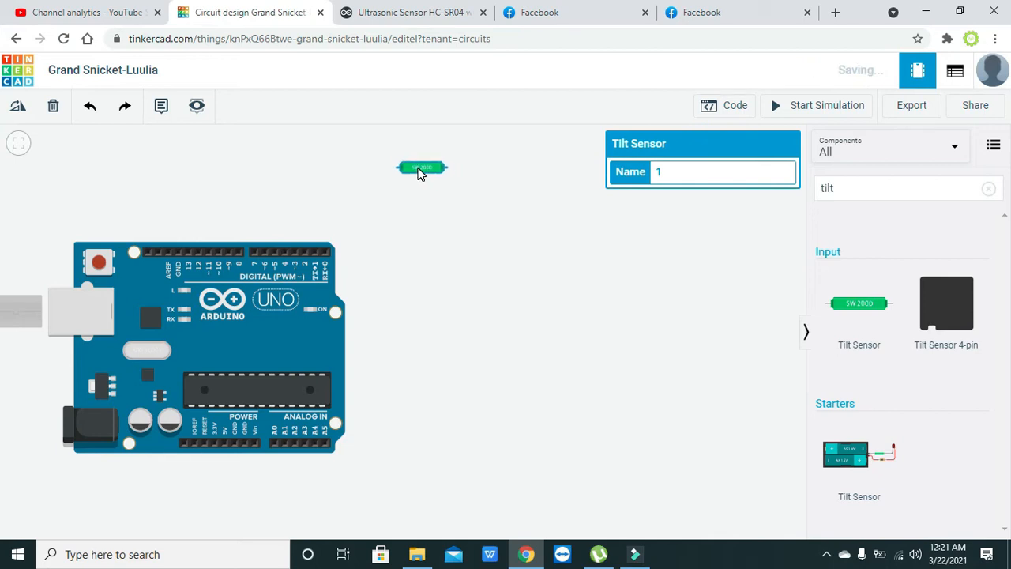
- Nudge the tilt sensor slightly right, and open then close the Code panel
left_click_drag(421, 167, 449, 171)
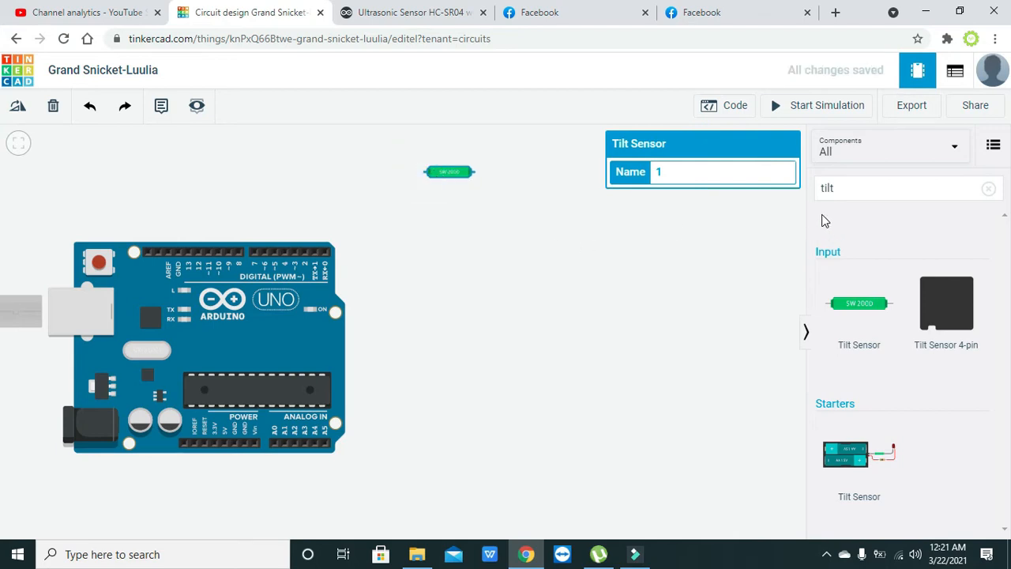
left_click(733, 105)
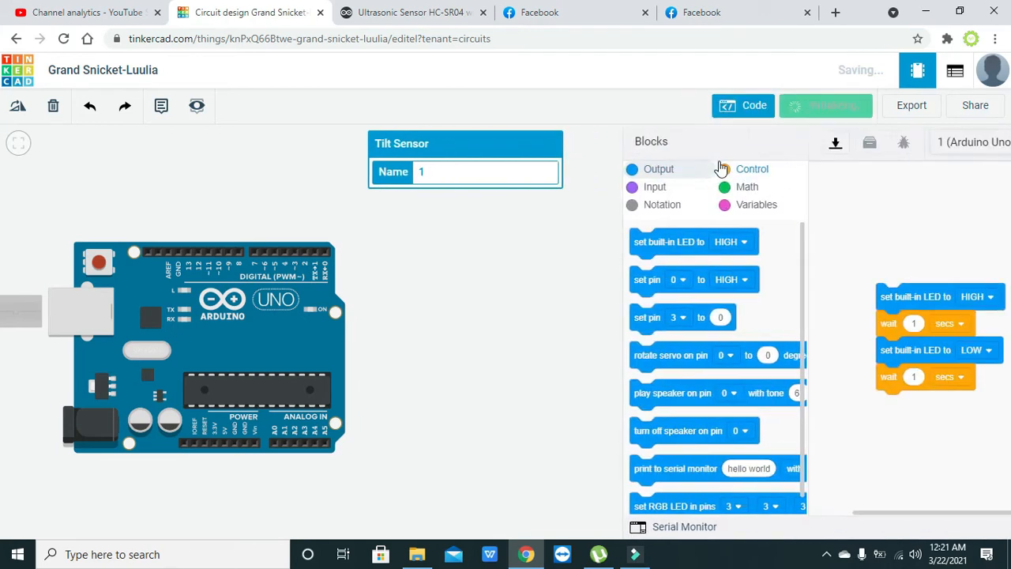
left_click(825, 105)
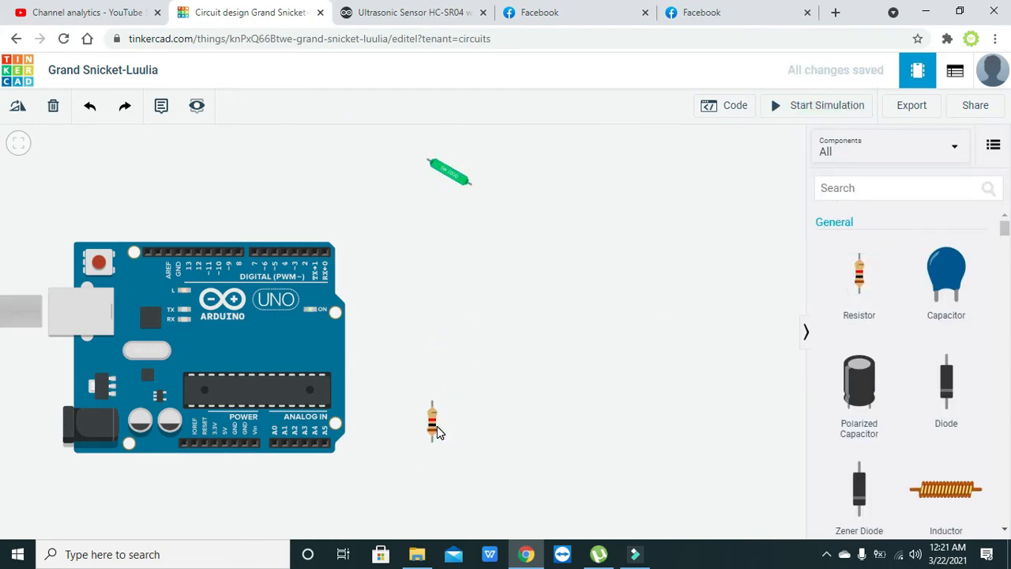
- Wire the resistor's lower lead to the Arduino's GND pin, routed below the board
left_click(432, 421)
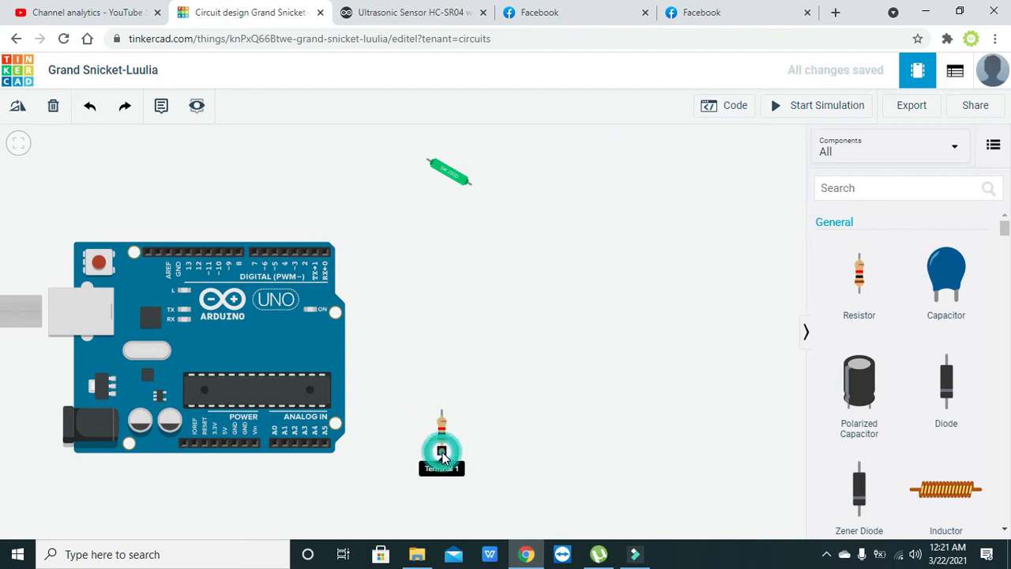
left_click_drag(441, 450, 249, 485)
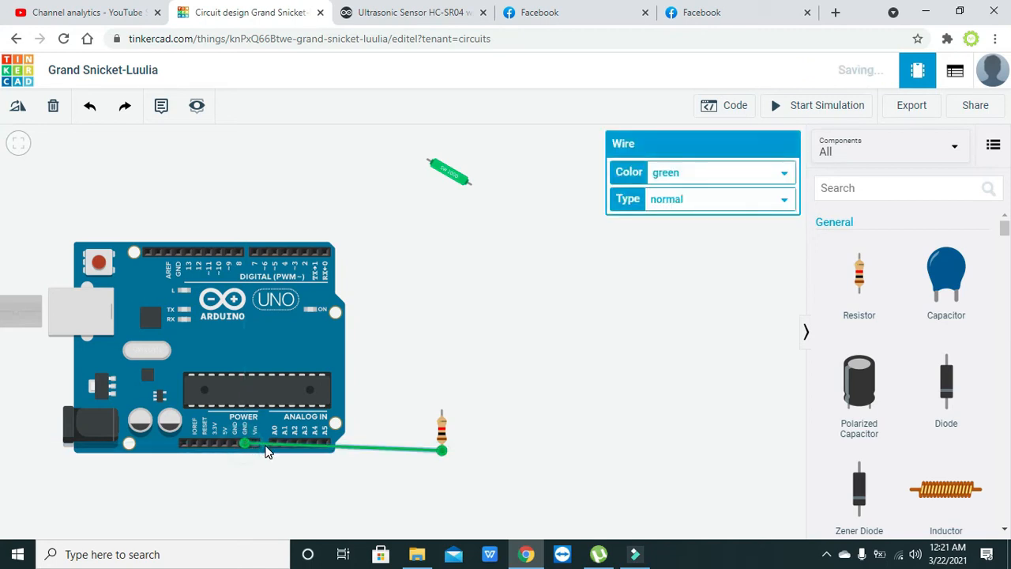
left_click_drag(288, 450, 250, 474)
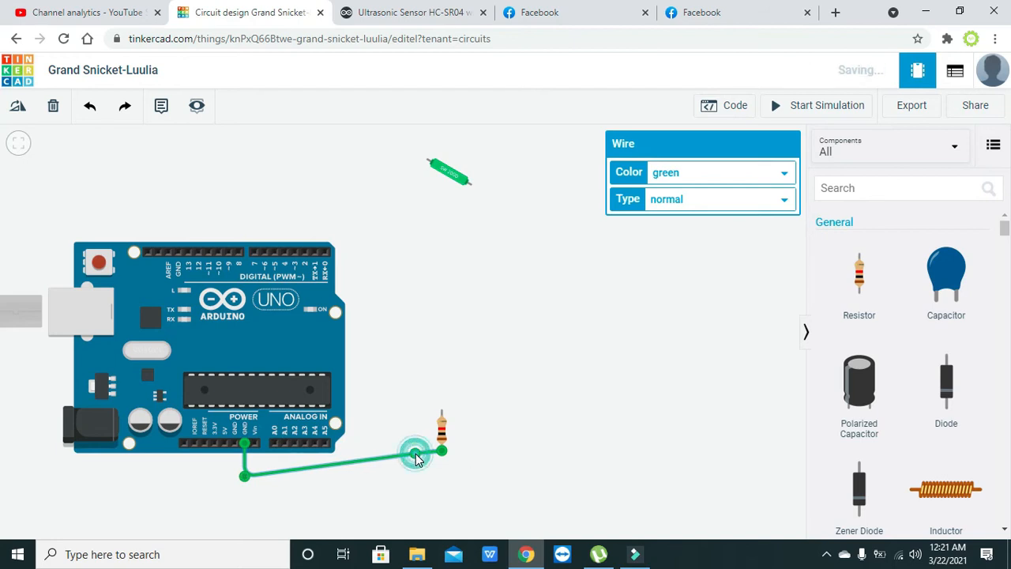
left_click_drag(414, 454, 442, 474)
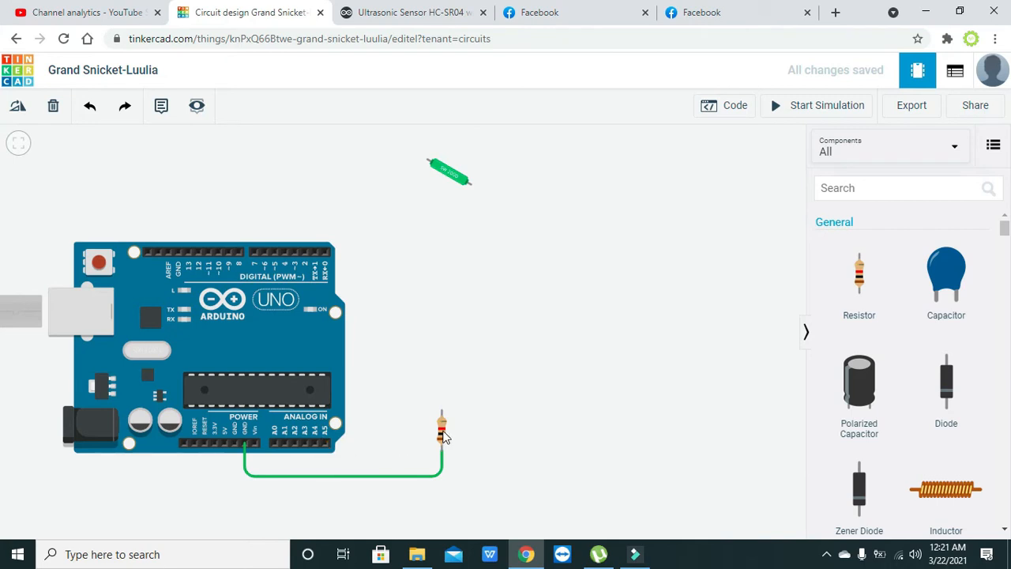
left_click(442, 431)
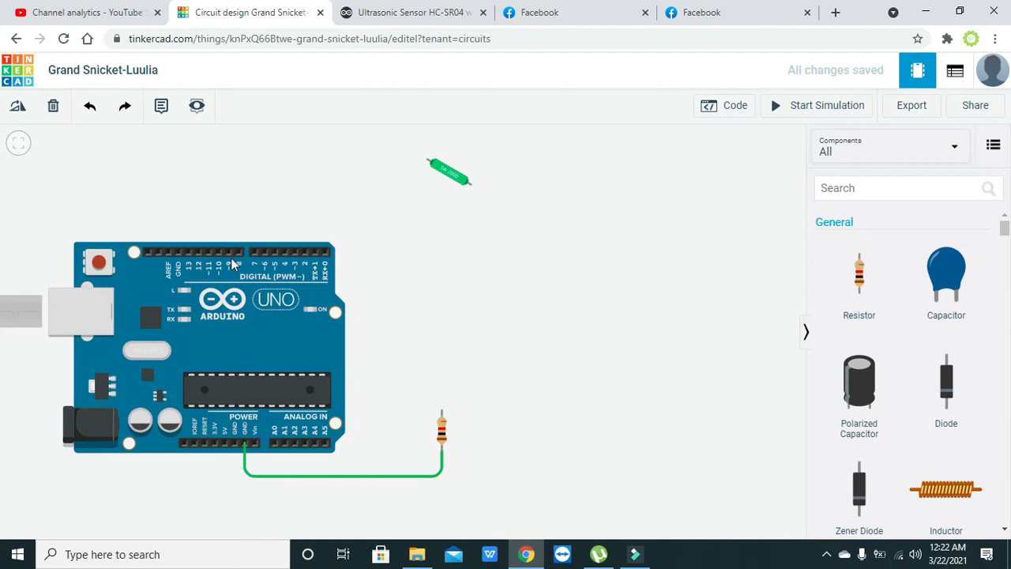
- Select the tilt sensor and drag it into place above the Arduino
left_click(451, 173)
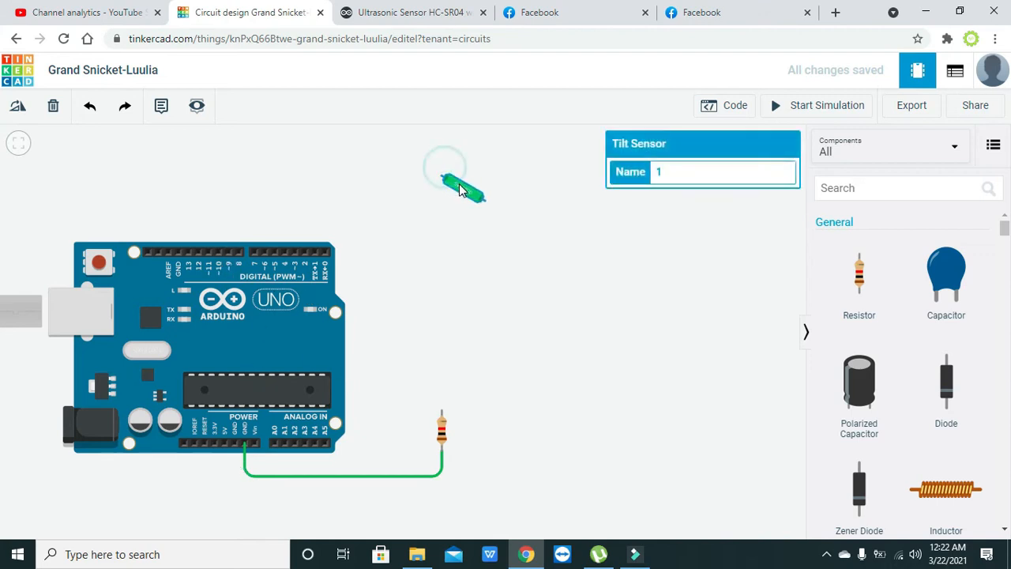
left_click_drag(458, 178, 466, 197)
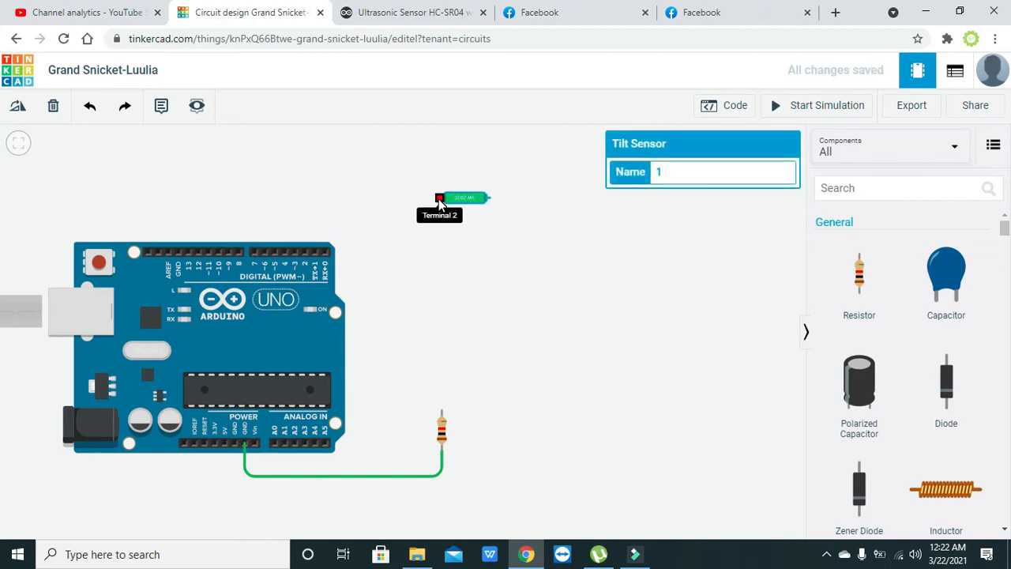
- Run a bent wire from the tilt sensor's left terminal to the Arduino's 5V pin
left_click(440, 198)
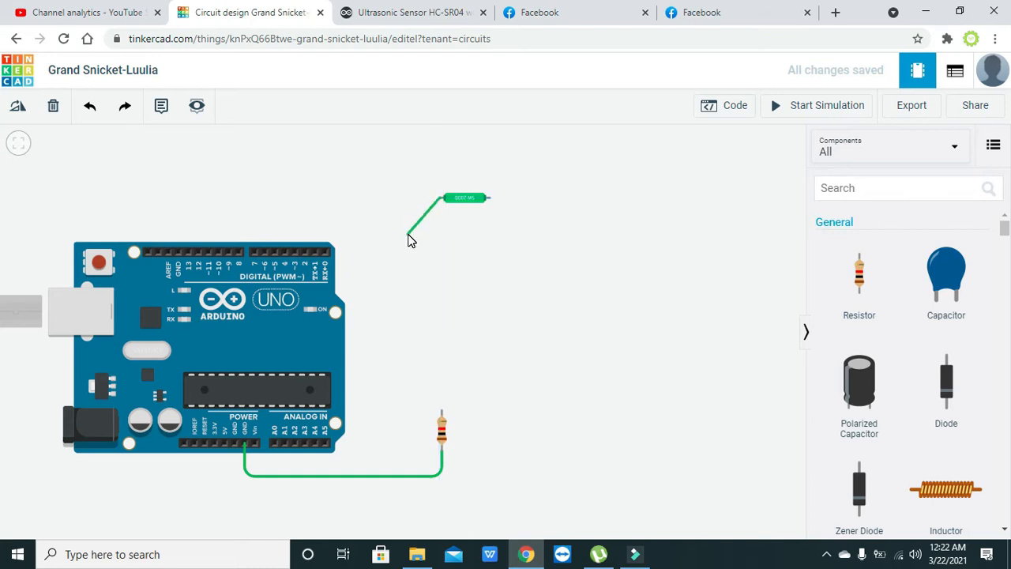
left_click_drag(439, 199, 225, 442)
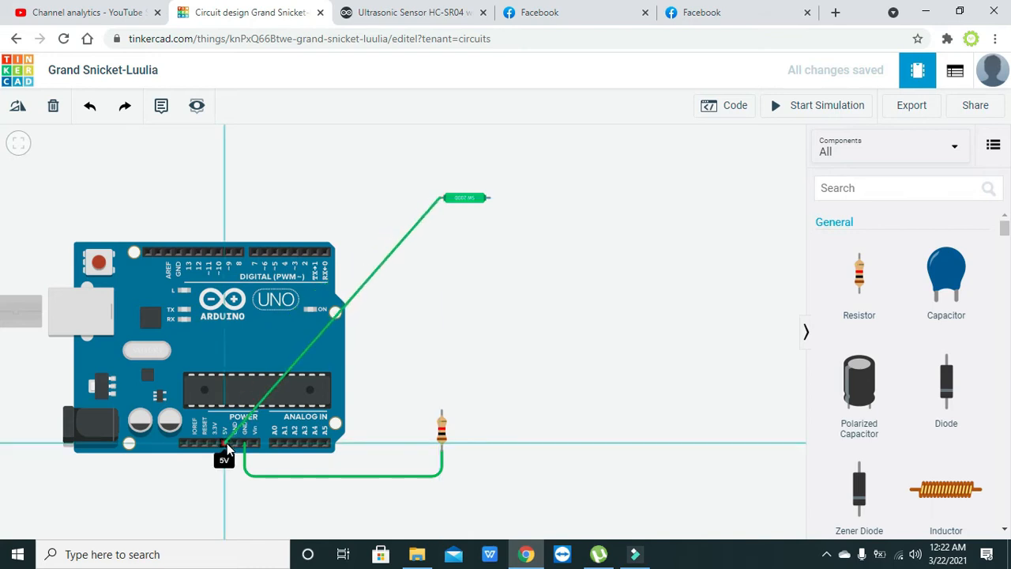
left_click(348, 304)
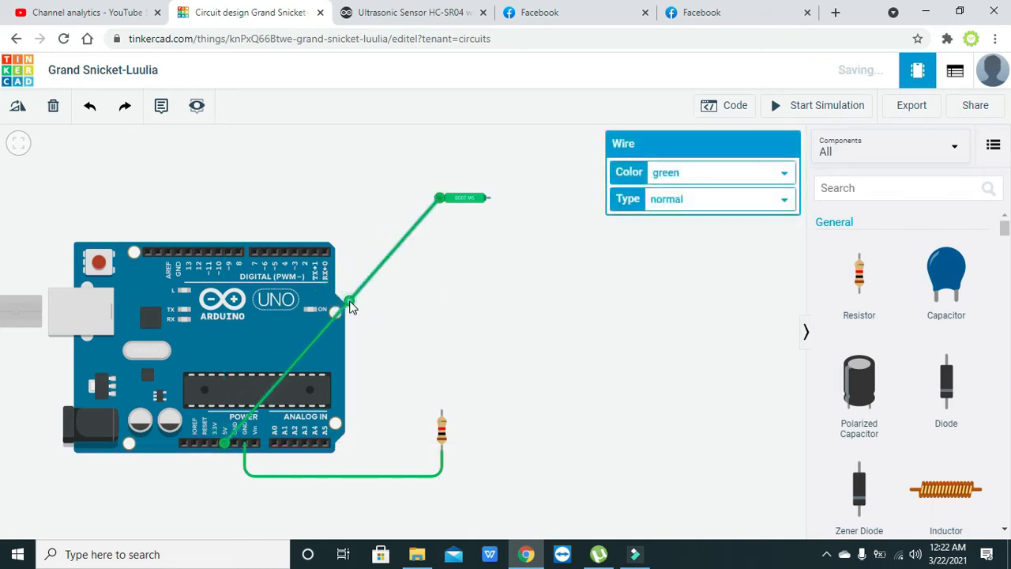
left_click_drag(350, 306, 391, 332)
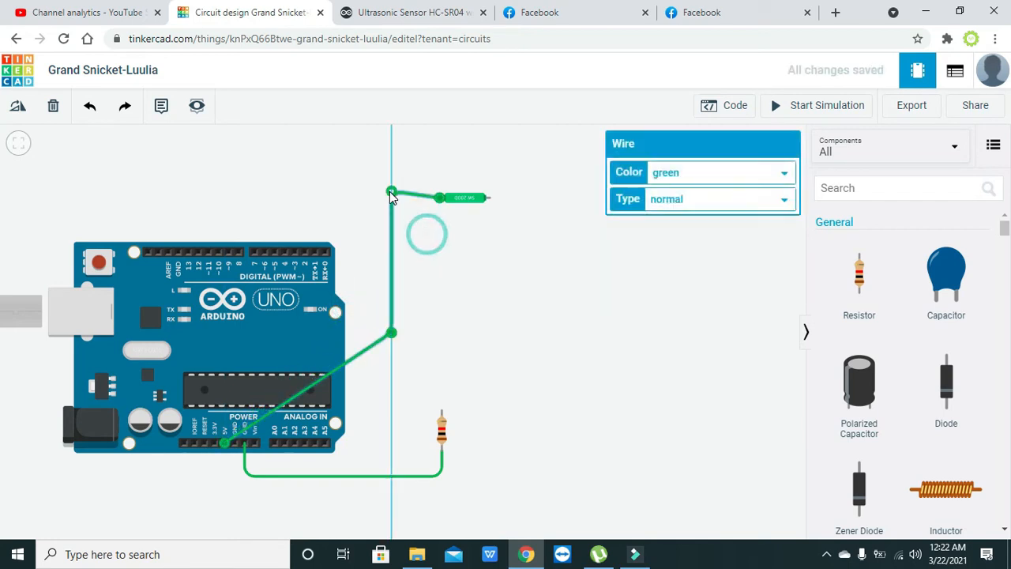
left_click(423, 299)
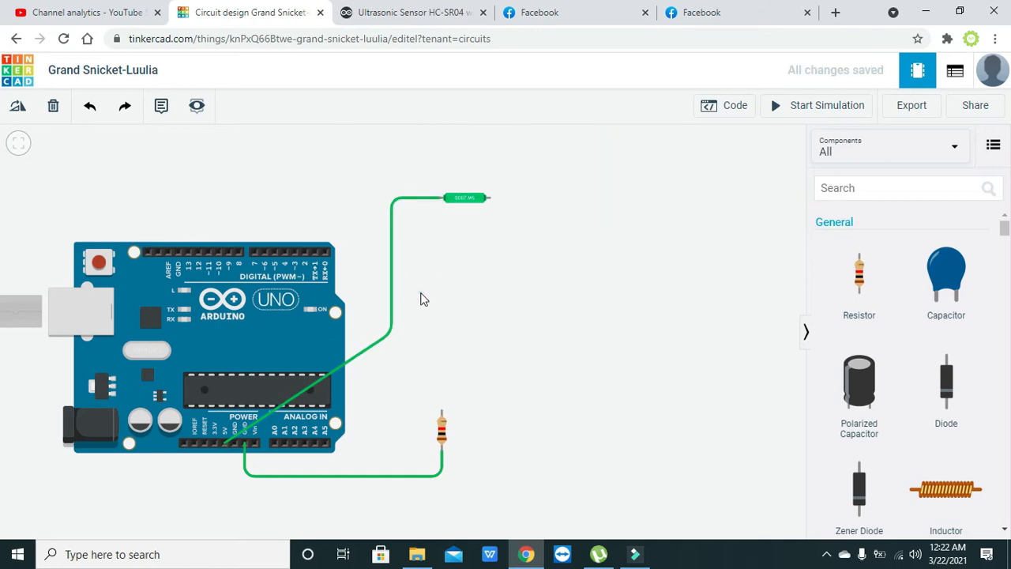
left_click(241, 407)
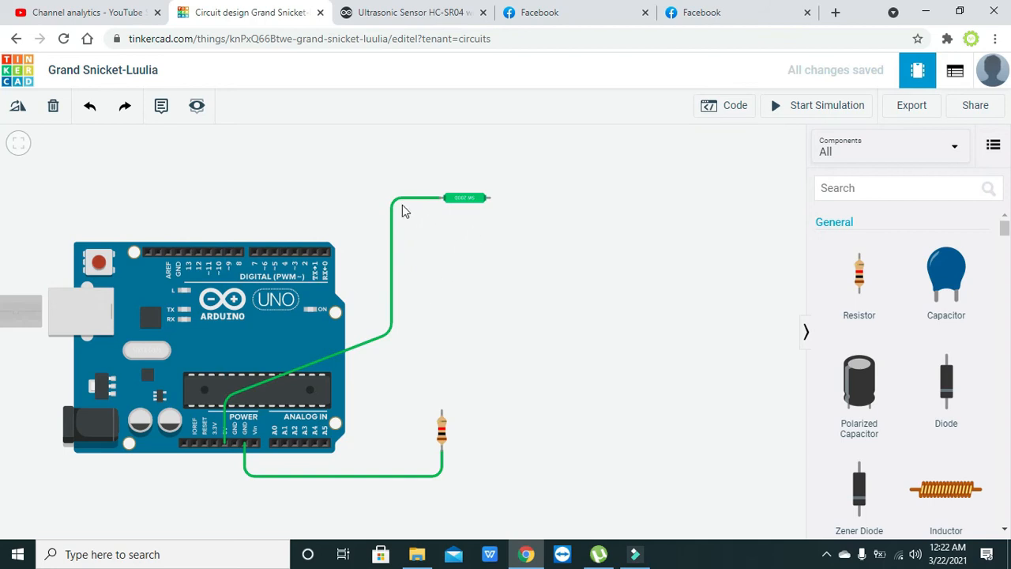
mouse_move(490, 198)
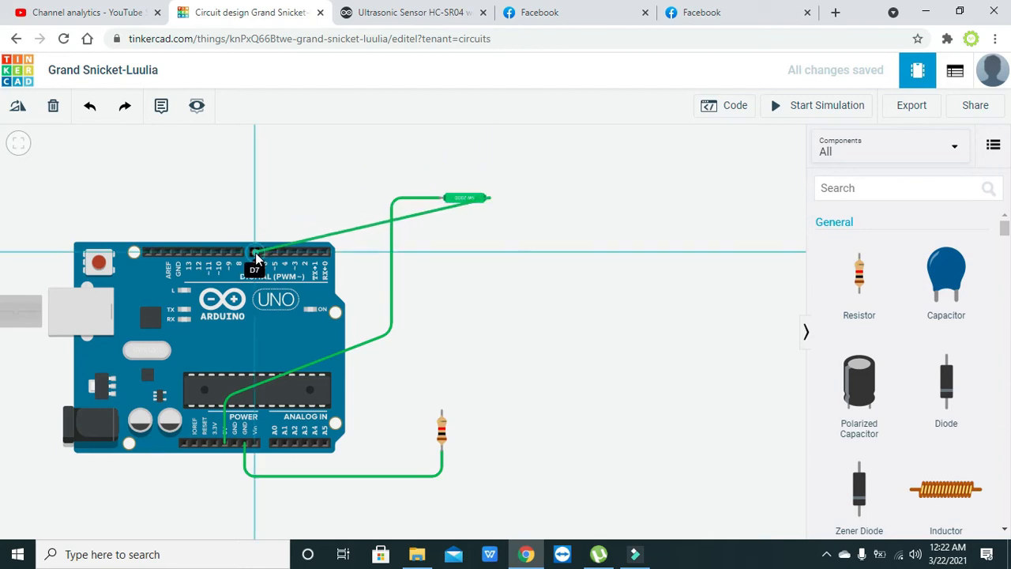
- Wire digital pin 7 and the sensor's right terminal to the resistor's top lead
left_click(255, 253)
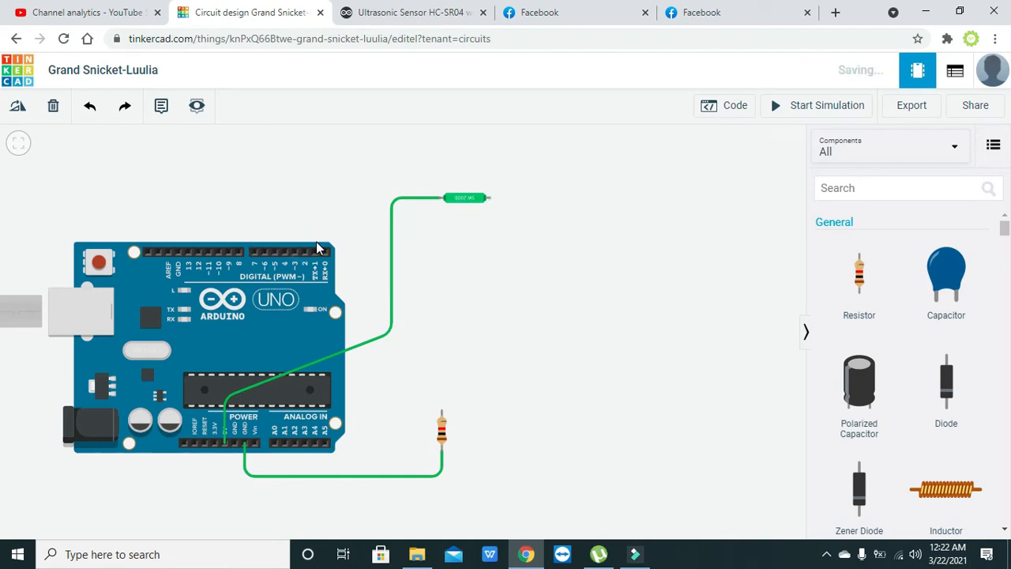
mouse_move(489, 198)
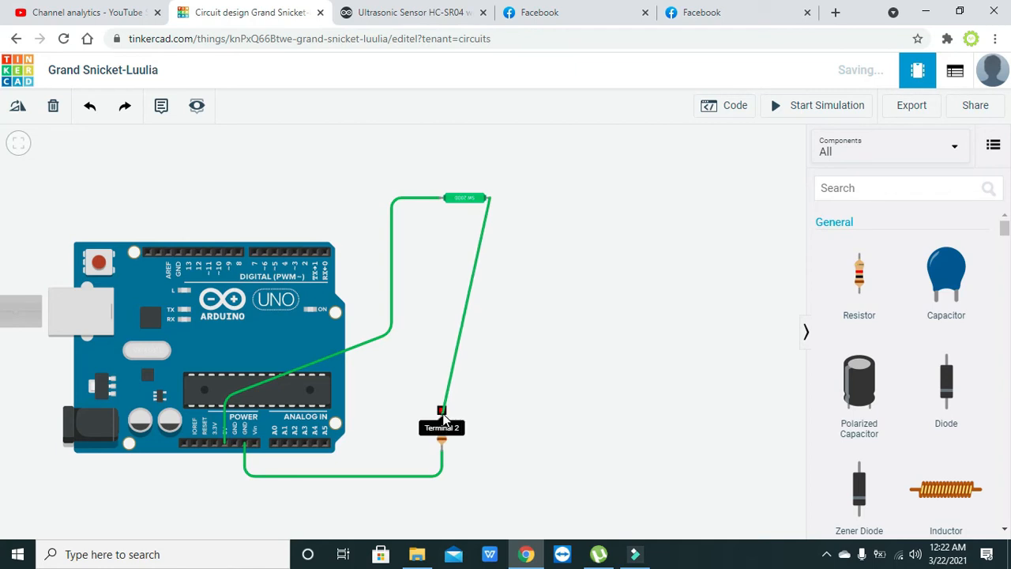
left_click(458, 336)
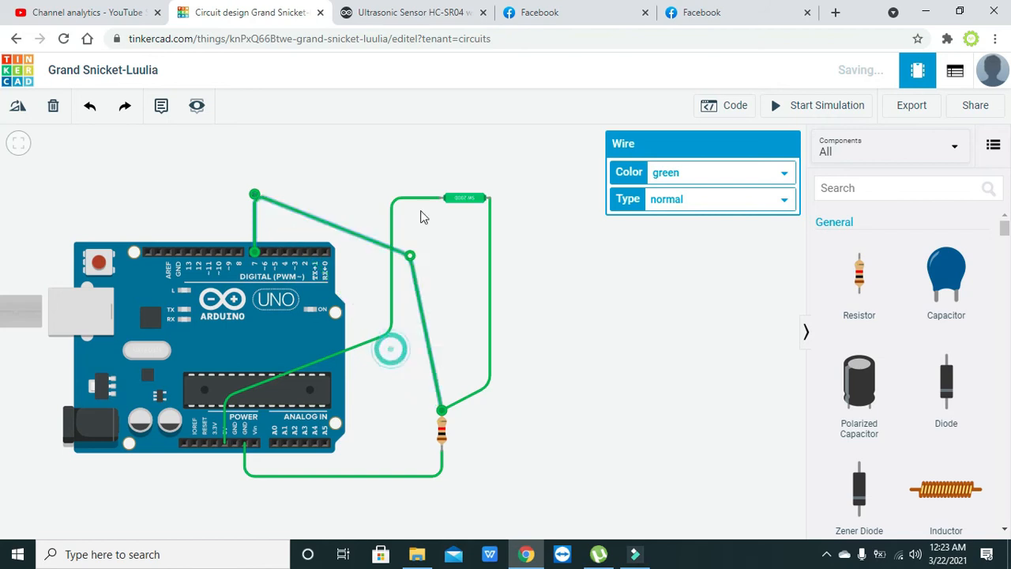
left_click_drag(409, 255, 434, 190)
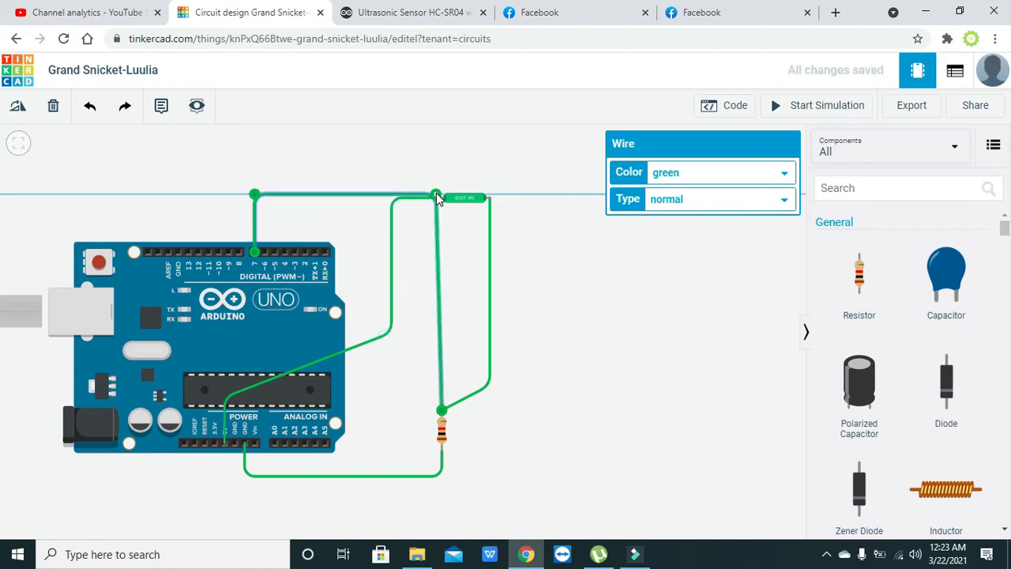
left_click(440, 196)
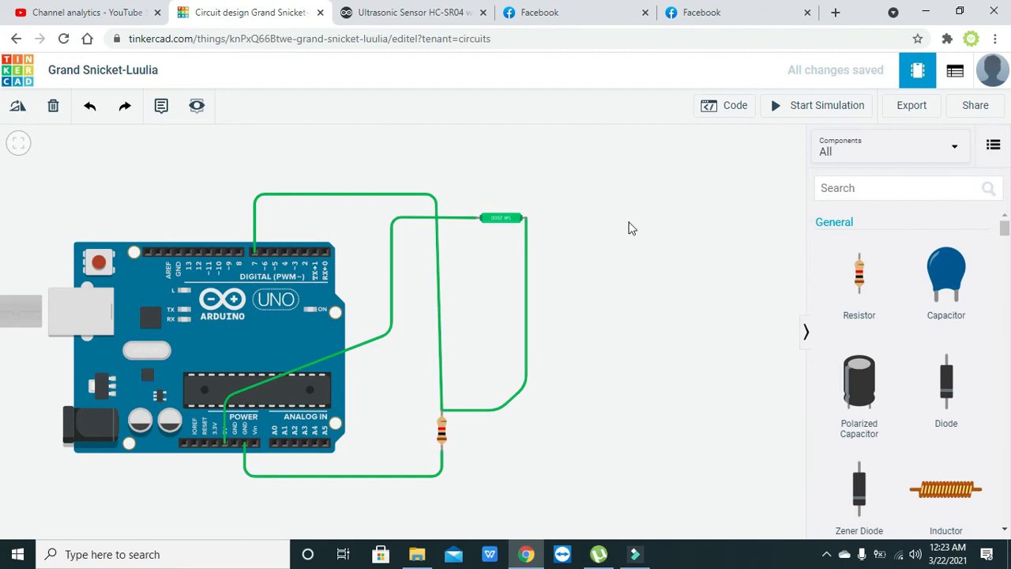
mouse_move(806, 113)
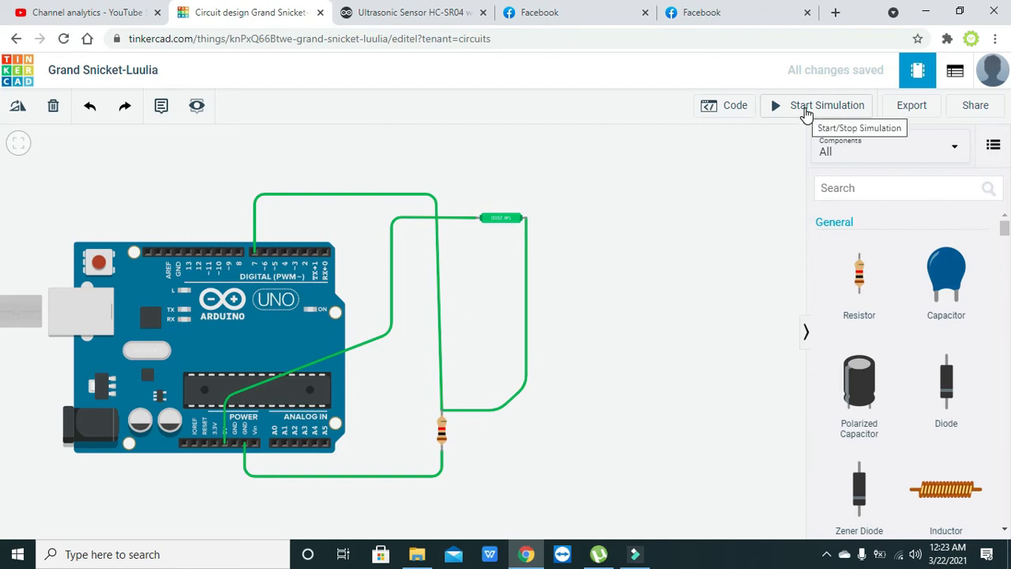
mouse_move(735, 105)
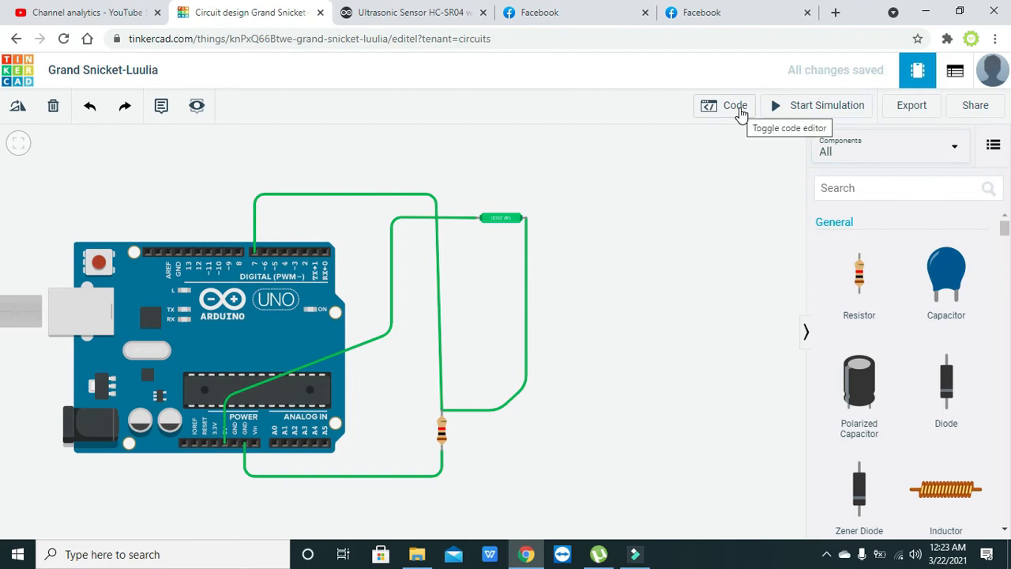
- Switch the Arduino program editor from Blocks to Text
left_click(724, 105)
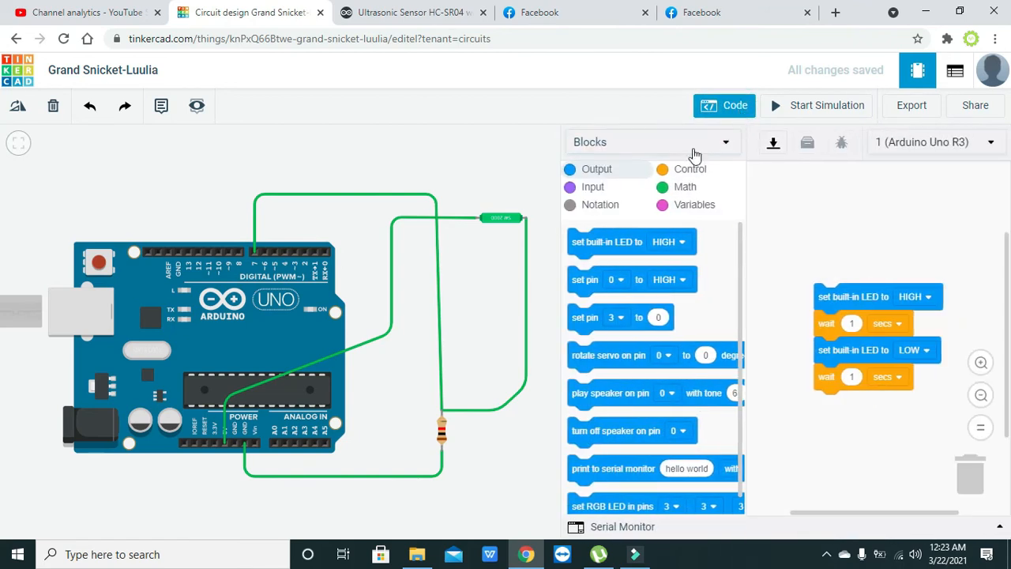
left_click(724, 105)
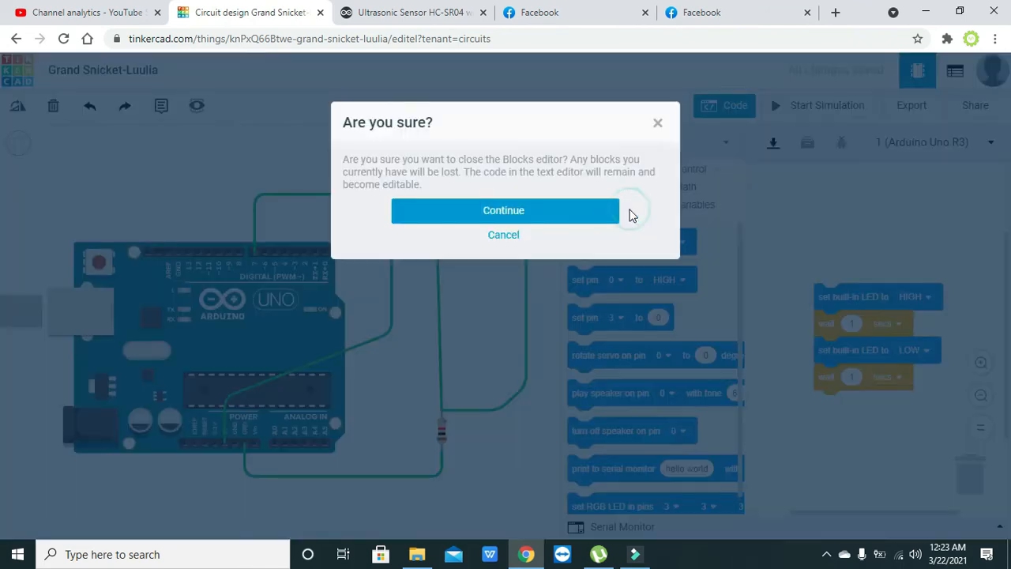
left_click(504, 210)
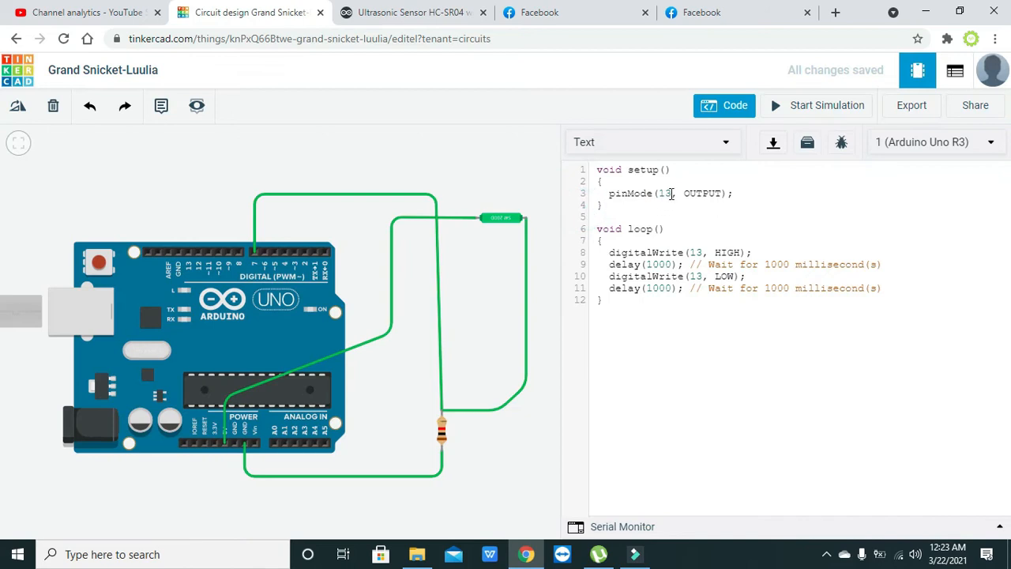
- Change pinMode(13, OUTPUT) to pinMode(7, INPUT) in setup
double_click(664, 192)
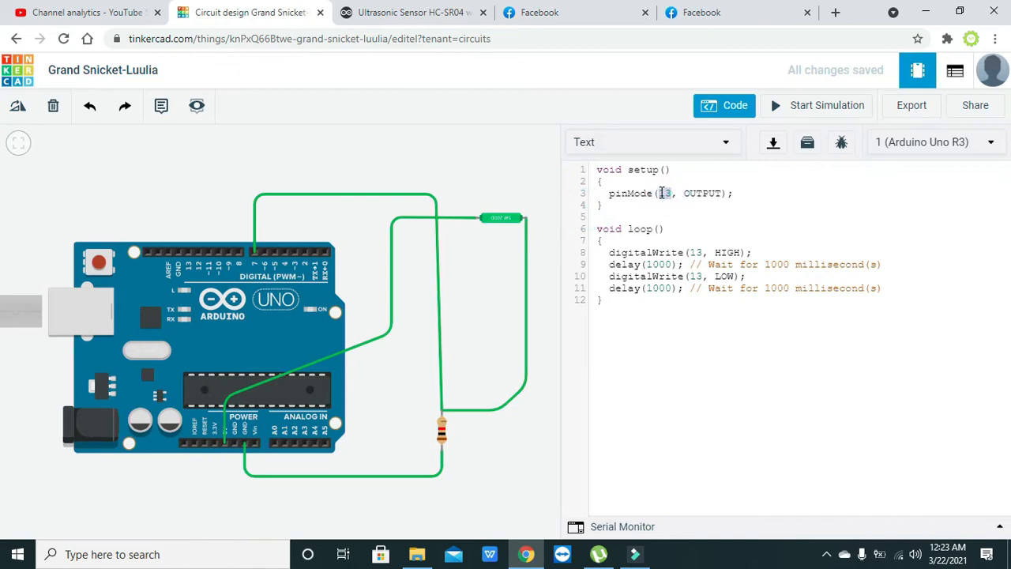
type("7")
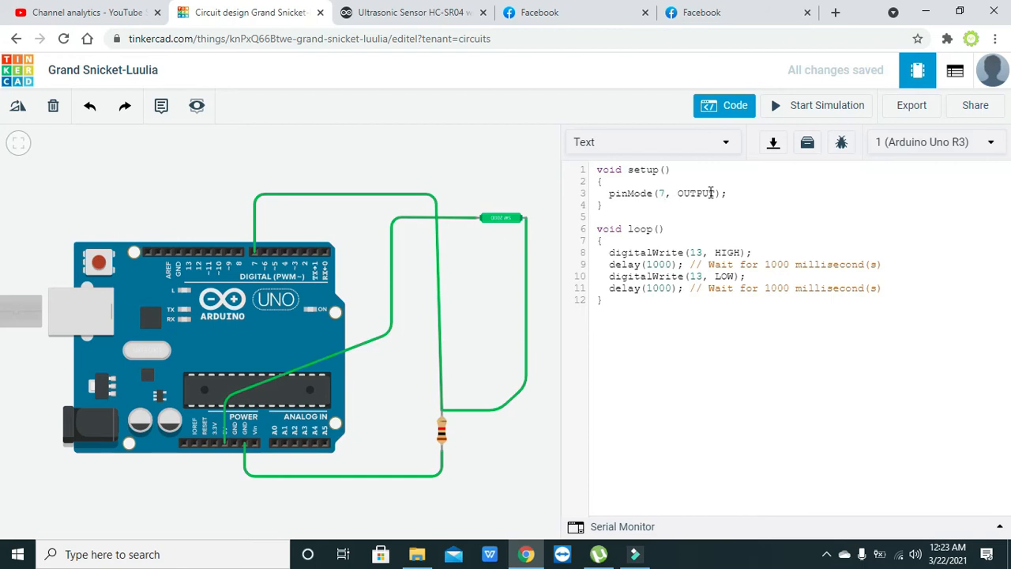
left_click(711, 192)
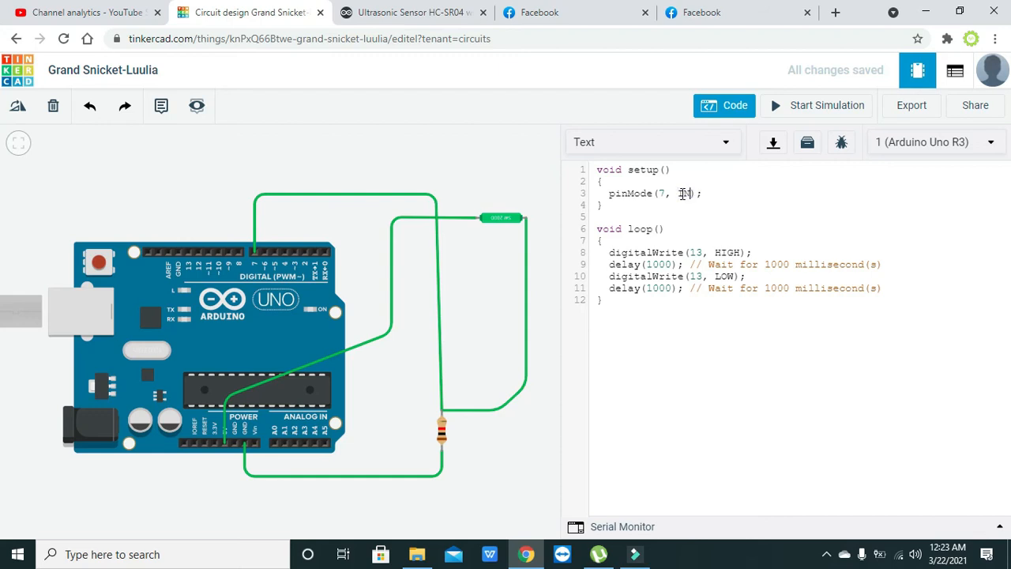
type("INPUT")
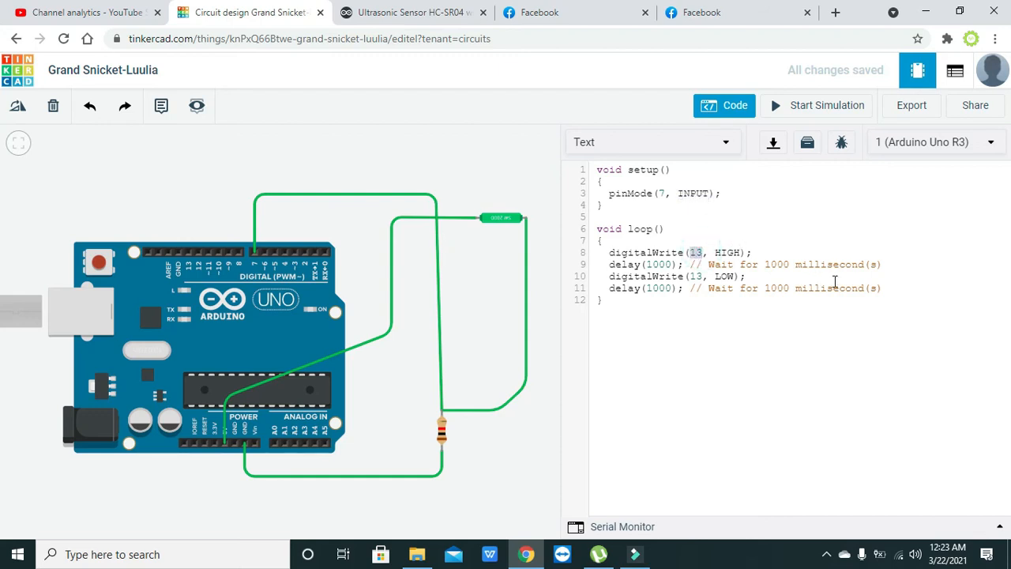
- Replace the loop body with int a=digitalRead(7);
left_click_drag(608, 252, 882, 287)
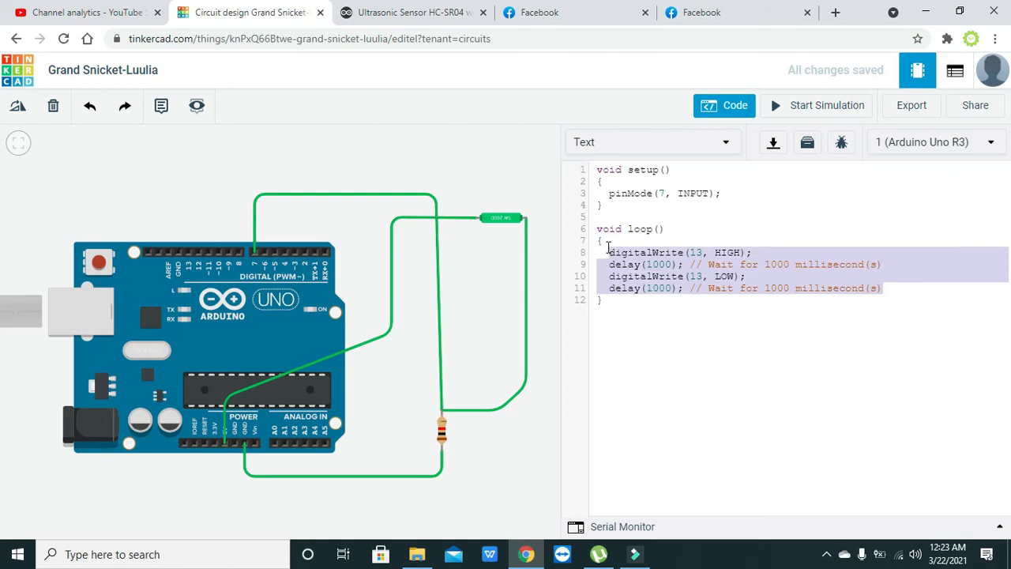
type("int")
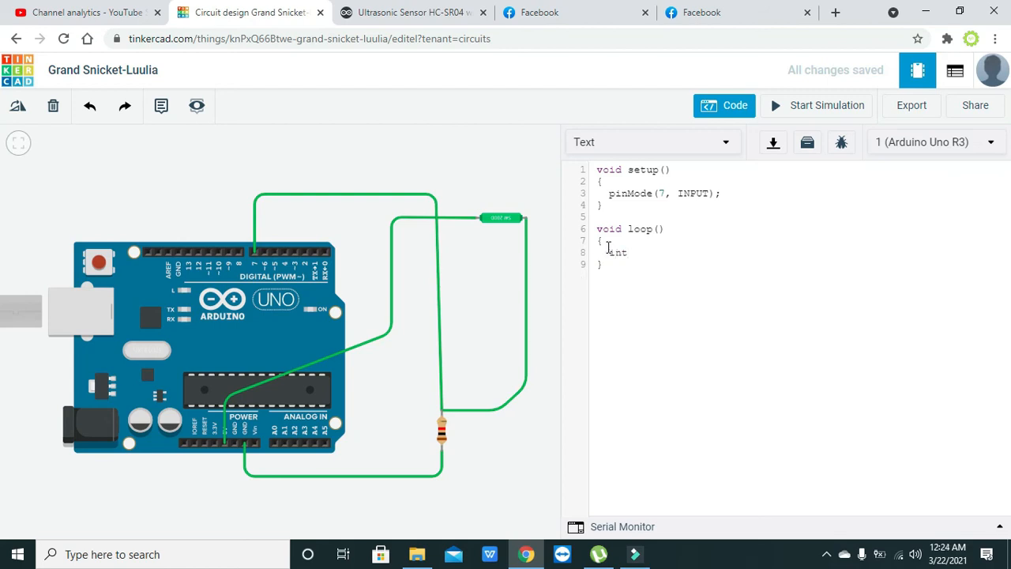
type("a=d")
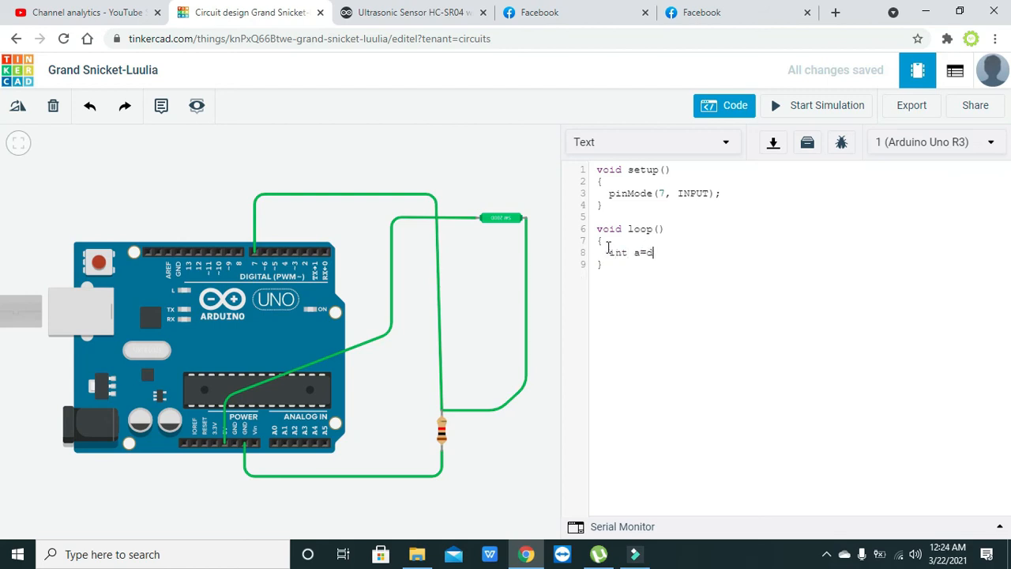
type("igitalRead")
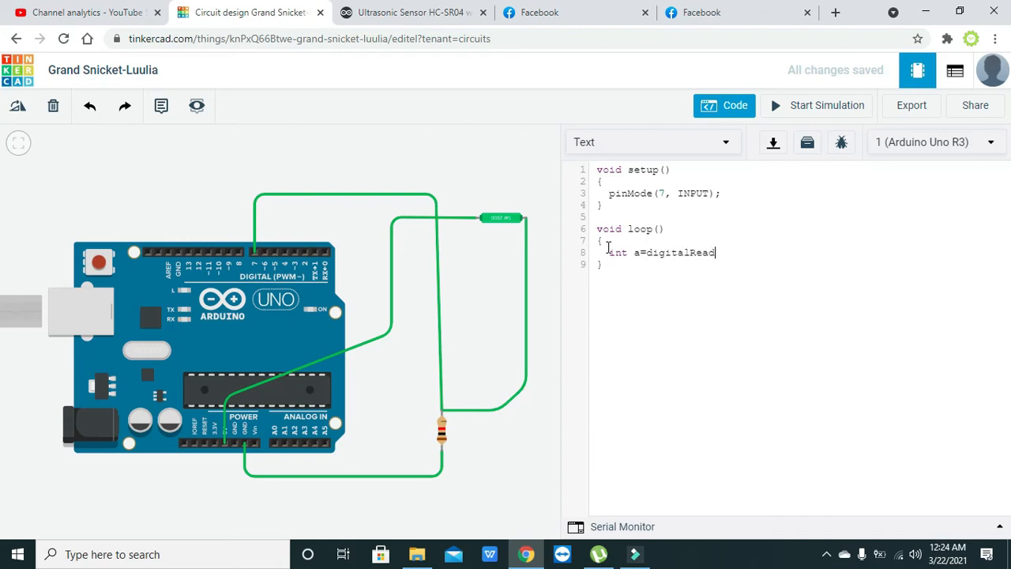
type("();")
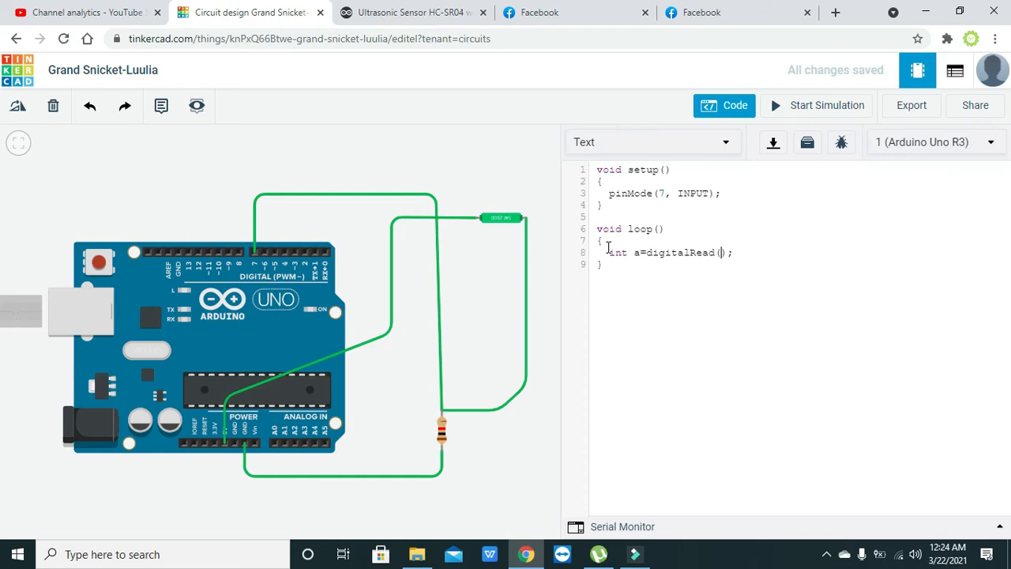
type("7")
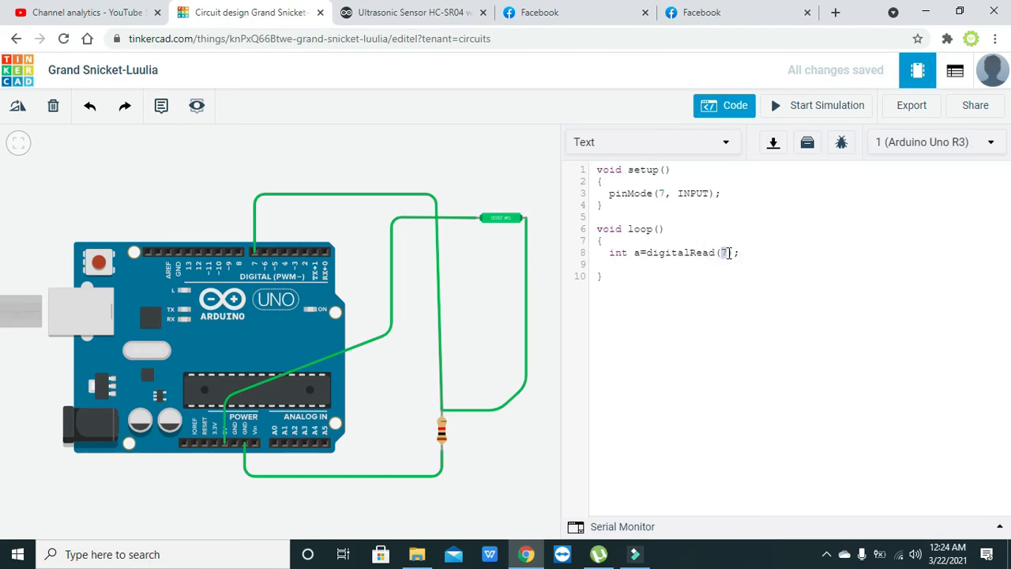
- Add Serial.println(a); below the read line and start a serial line in setup
left_click(725, 252)
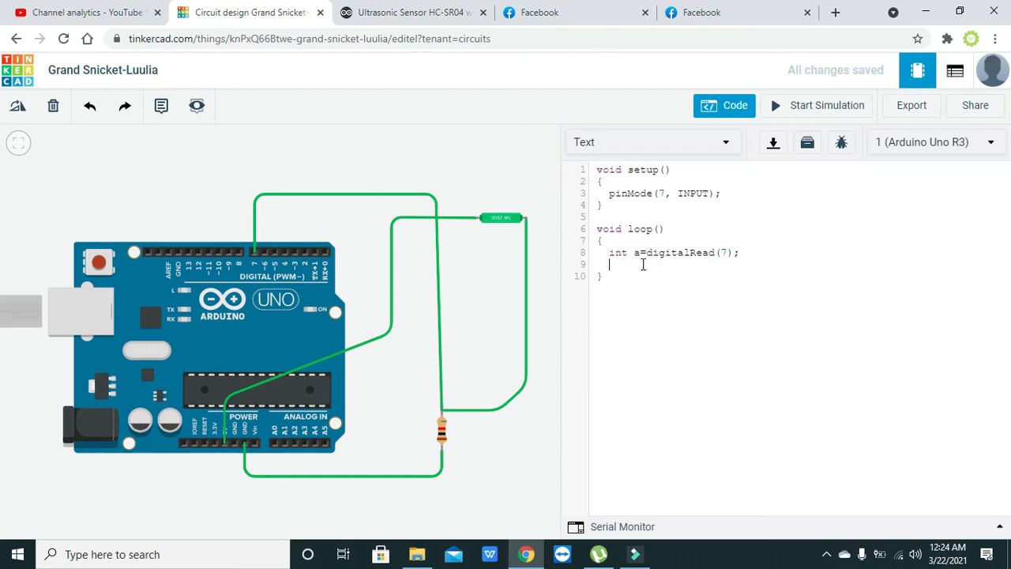
type("if(")
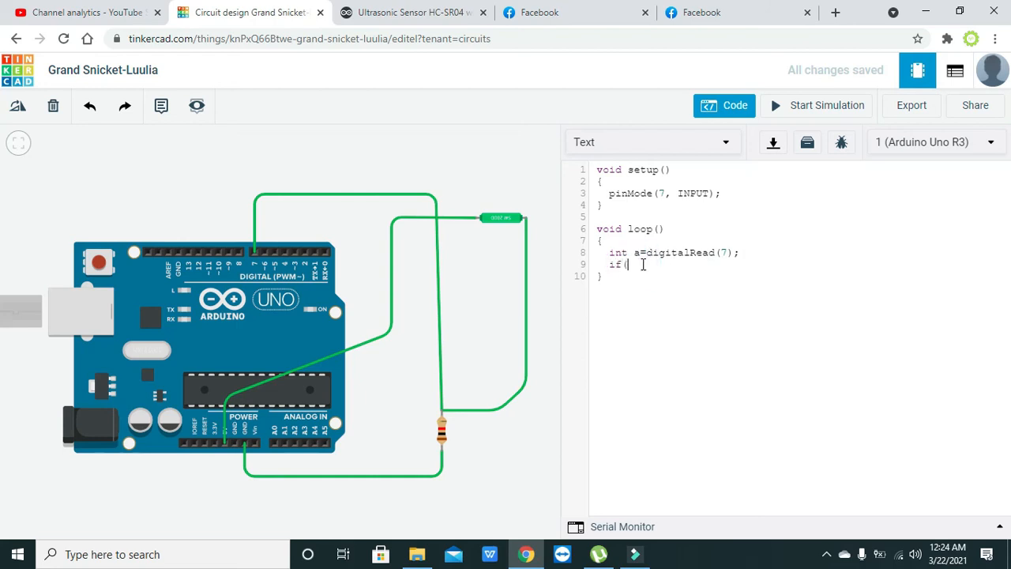
type(")")
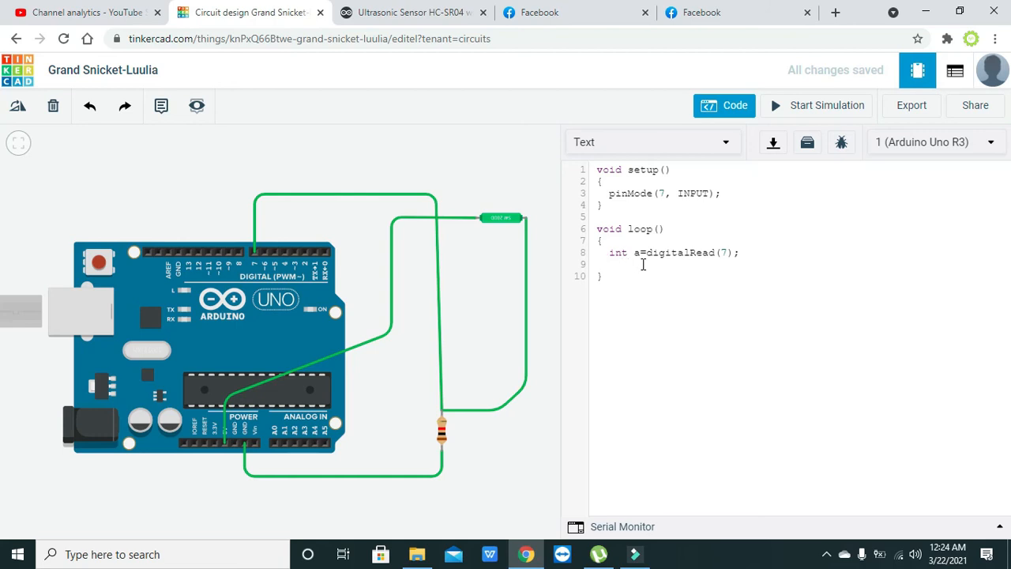
type("Serial")
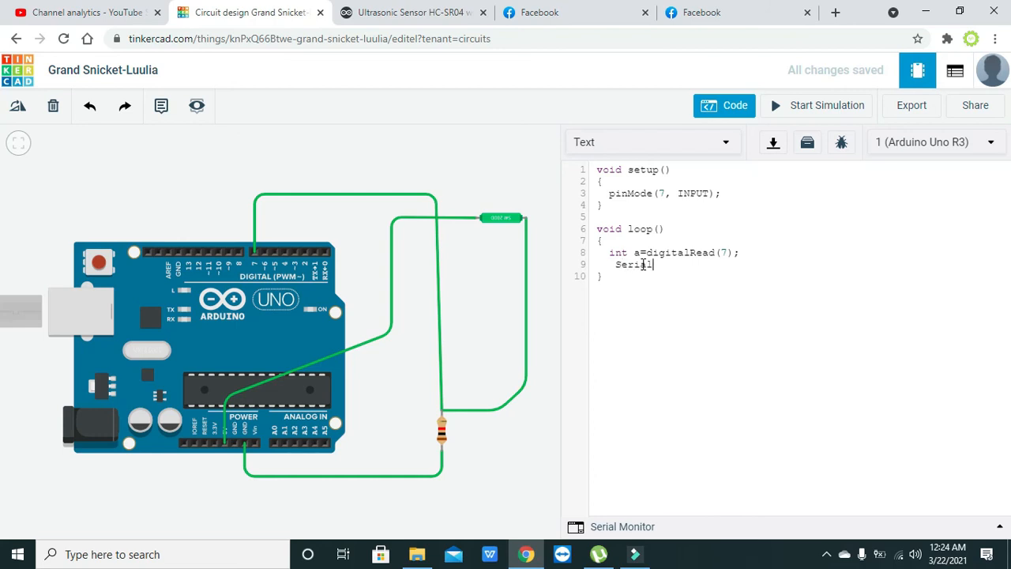
type(".pr")
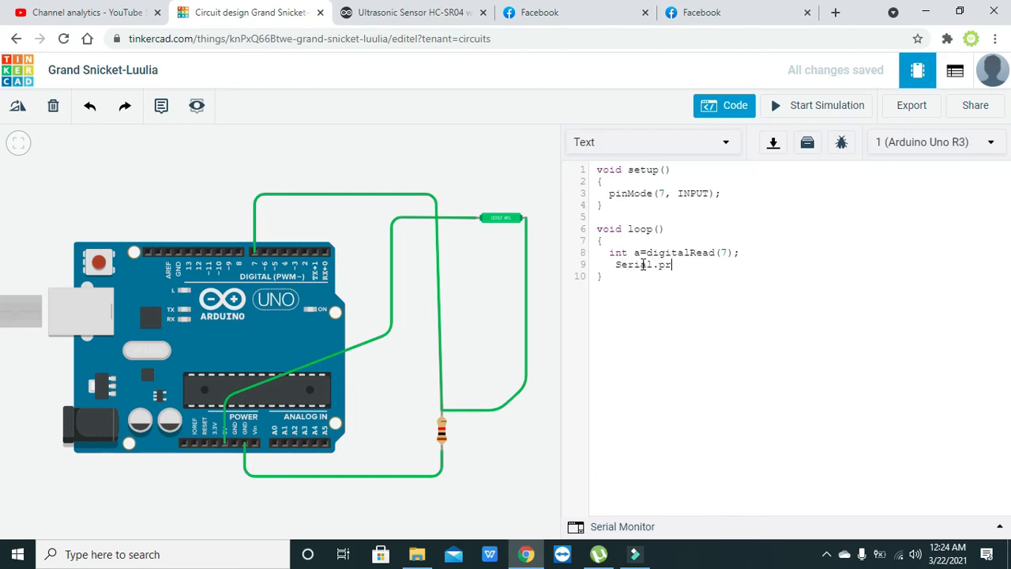
type("ntln()")
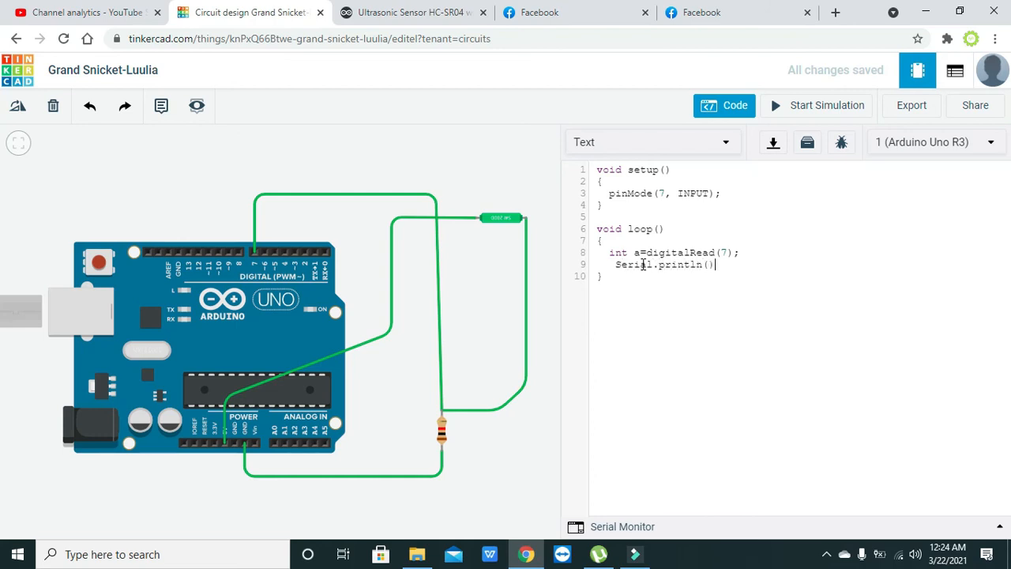
type("a);")
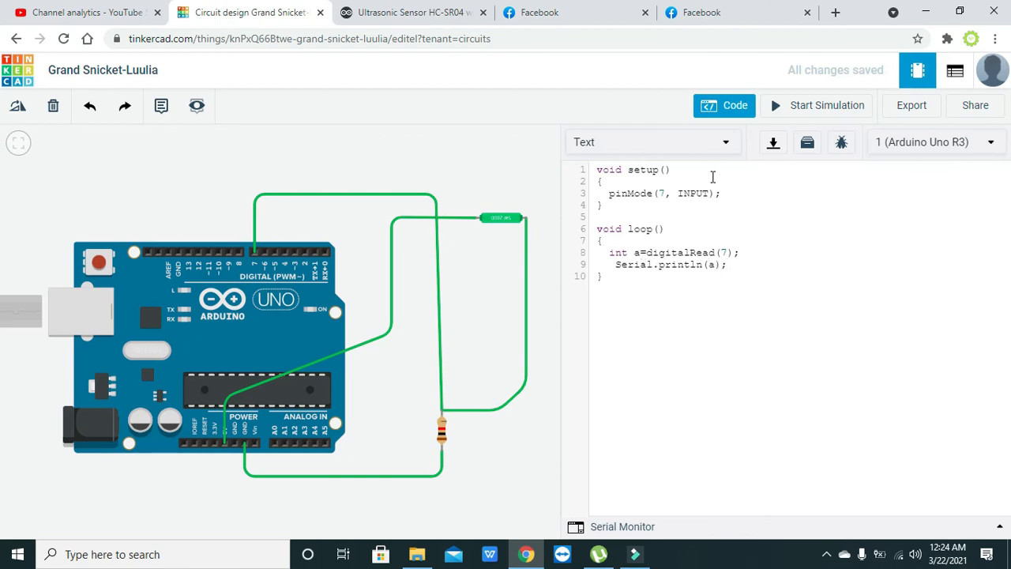
type("s")
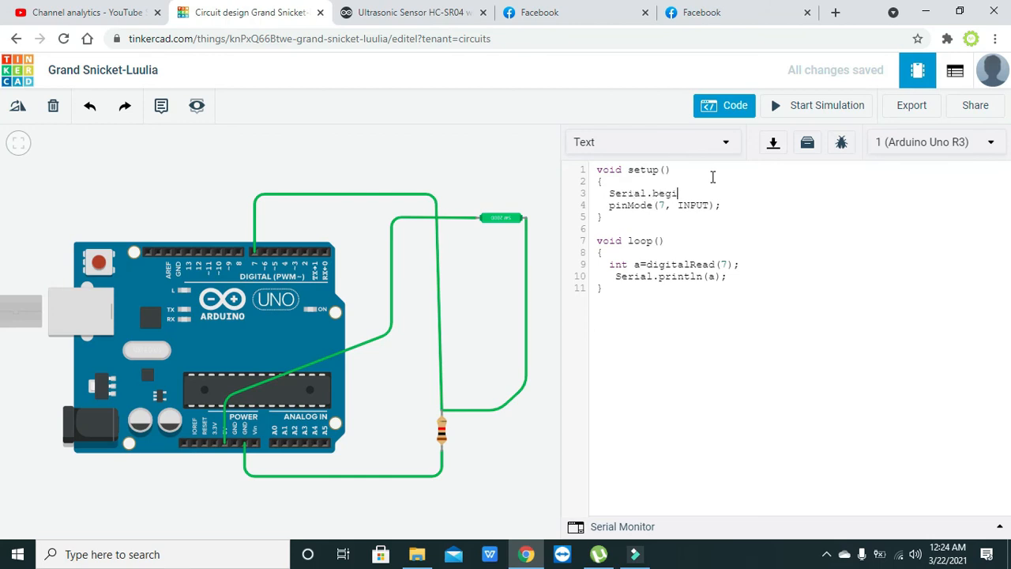
- Complete Serial.begin(9600); in setup and re-indent the Serial.println(a) line
type("();")
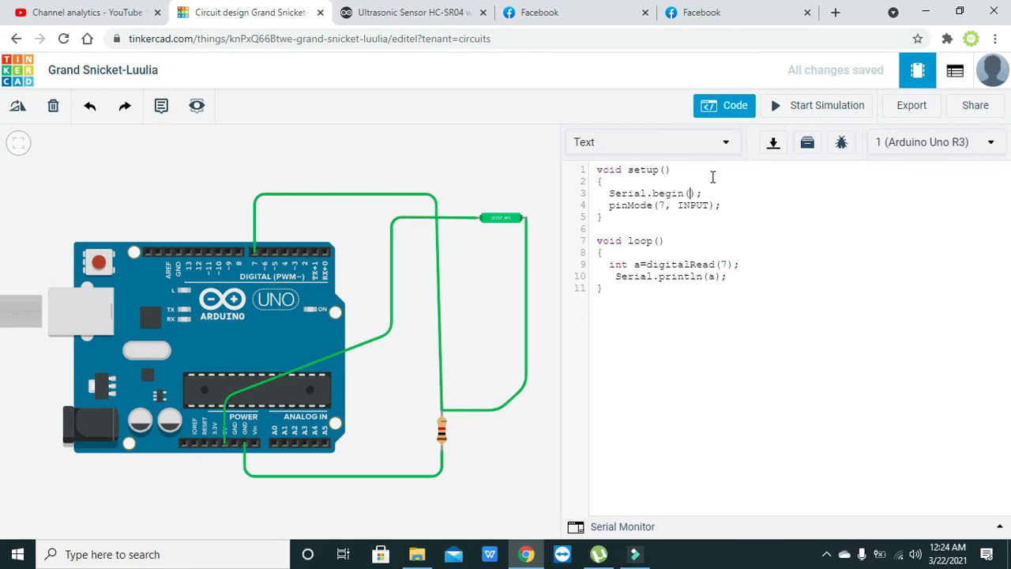
type("9600")
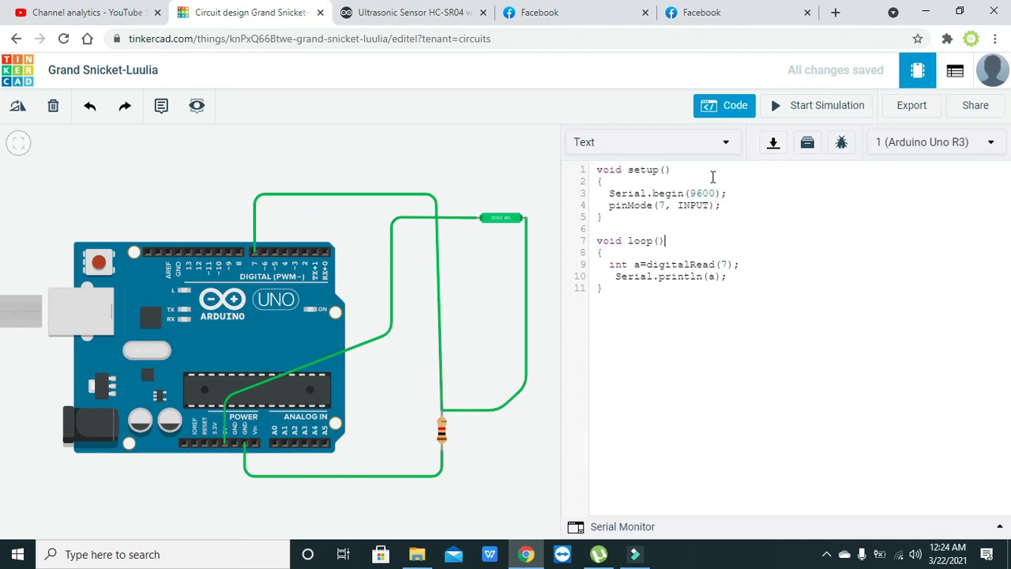
left_click(640, 277)
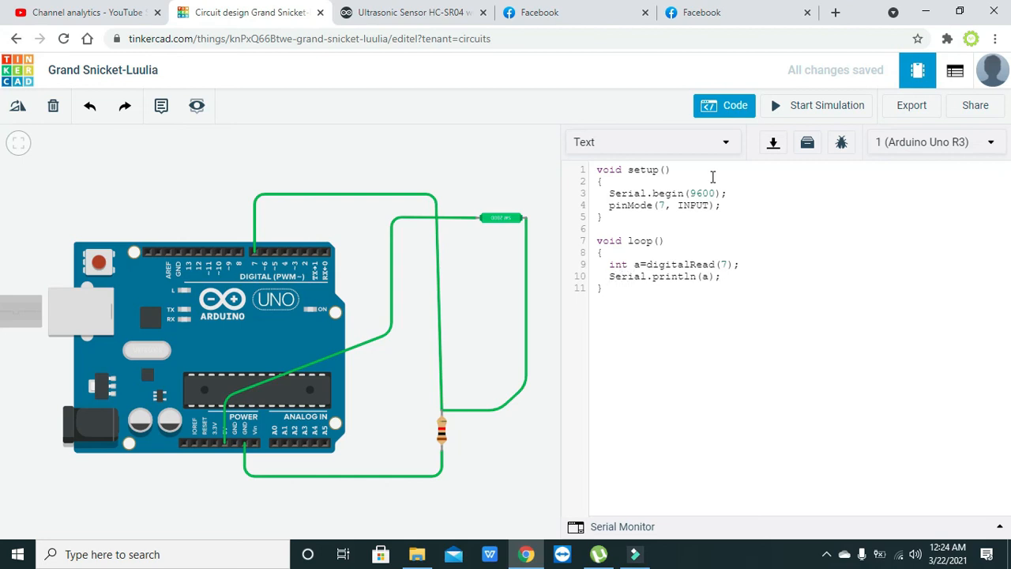
left_click(709, 274)
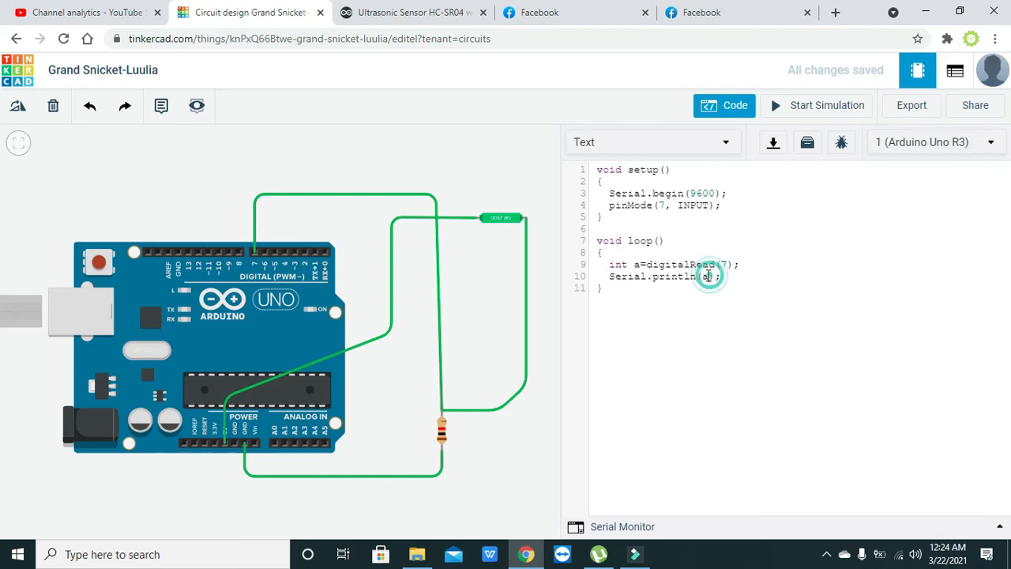
left_click(706, 275)
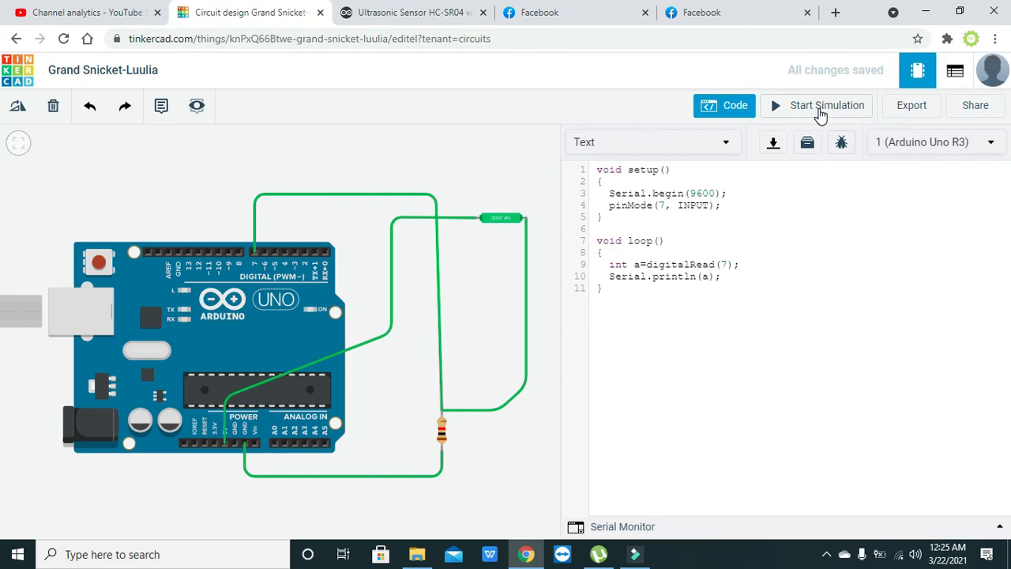
- Start the simulation and slide the tilt sensor fully over so Serial Monitor readings drop to 0
left_click(826, 105)
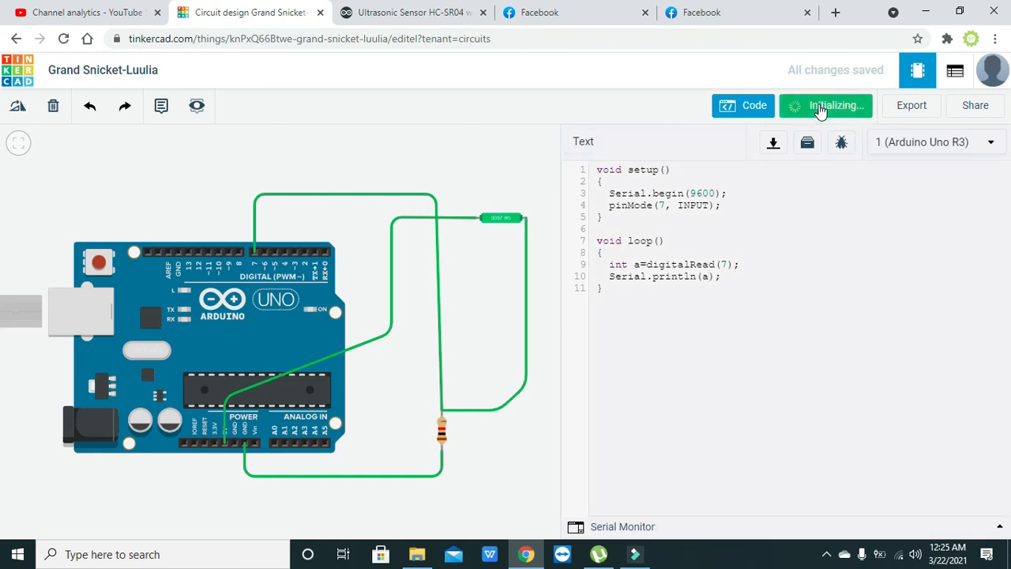
left_click(623, 526)
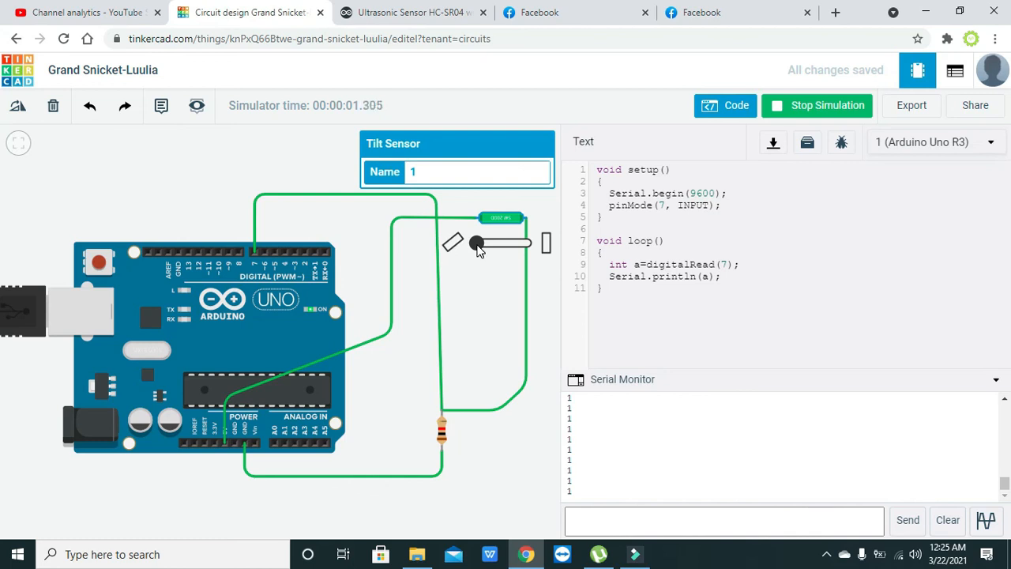
left_click_drag(475, 242, 505, 242)
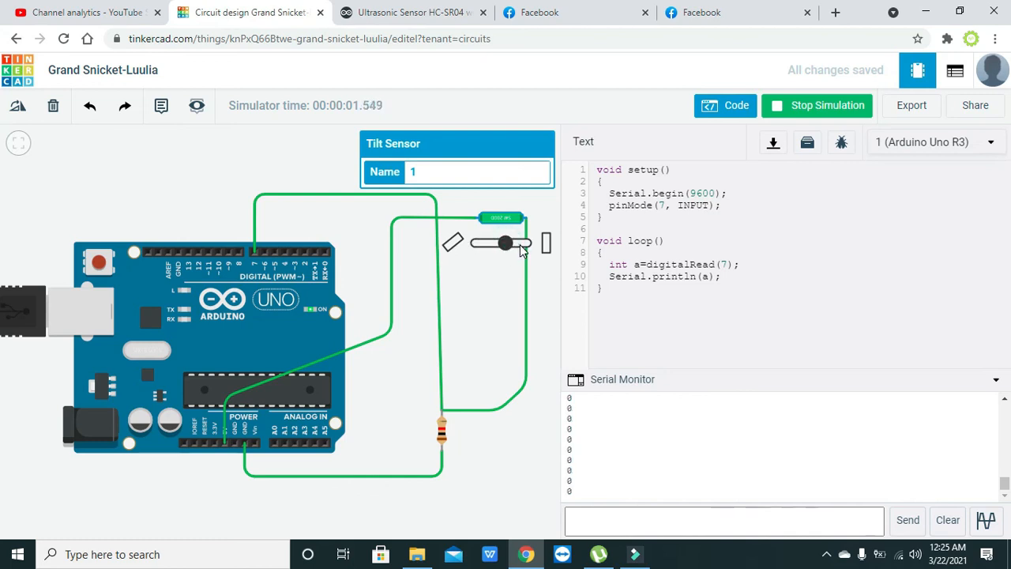
left_click_drag(504, 243, 527, 242)
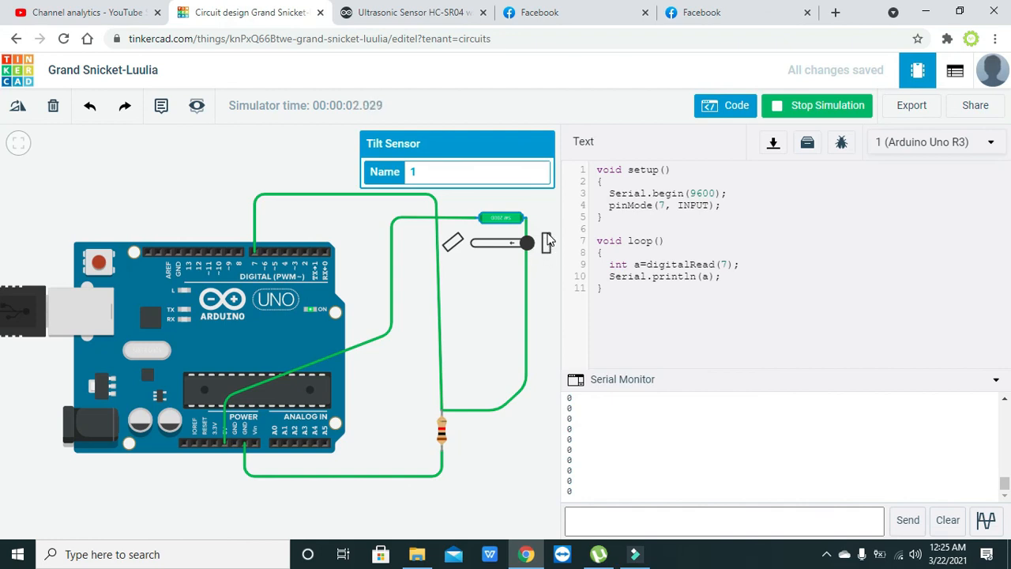
mouse_move(474, 267)
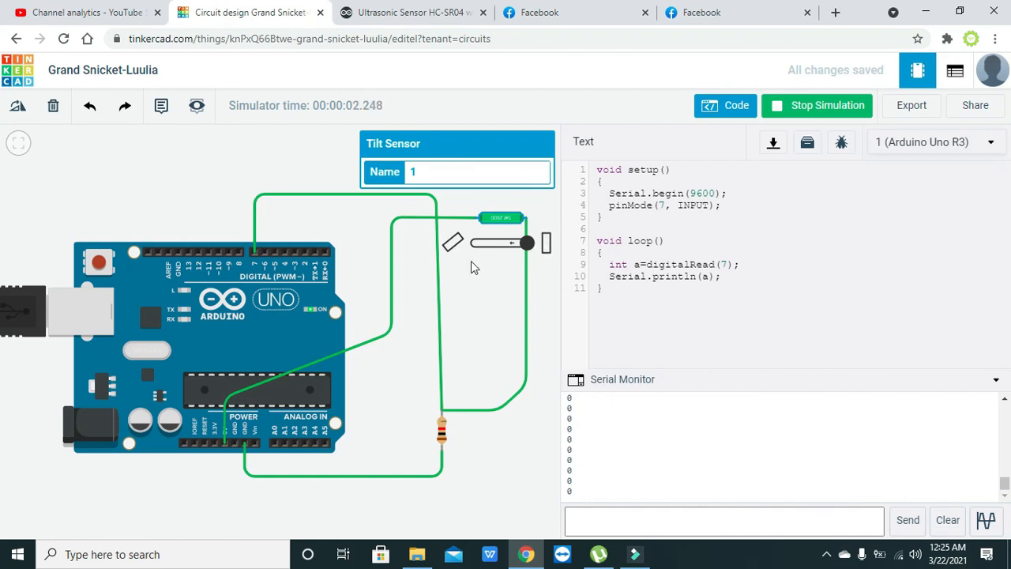